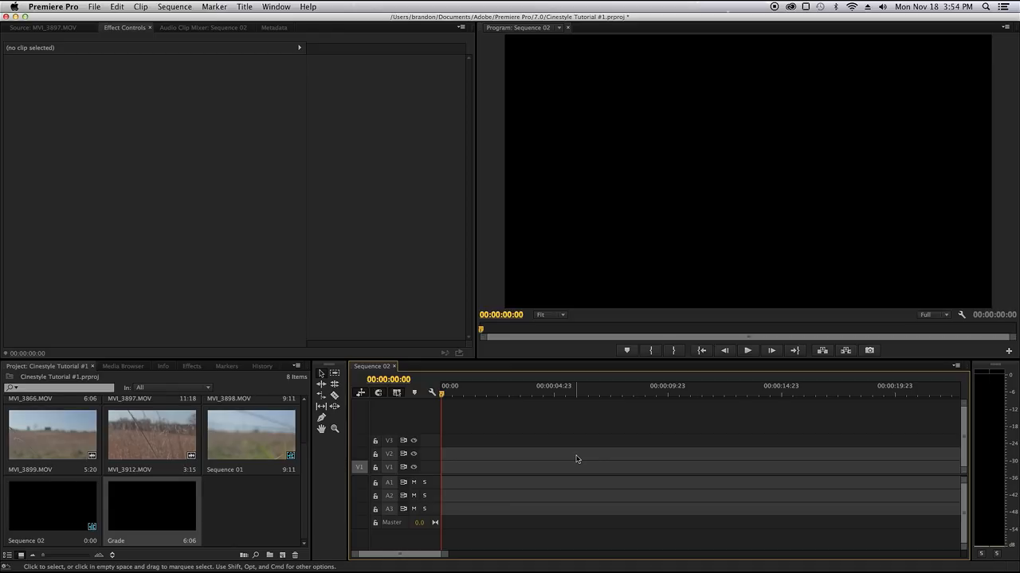
{"action": "mouse_move", "coordinate": [223, 506]}
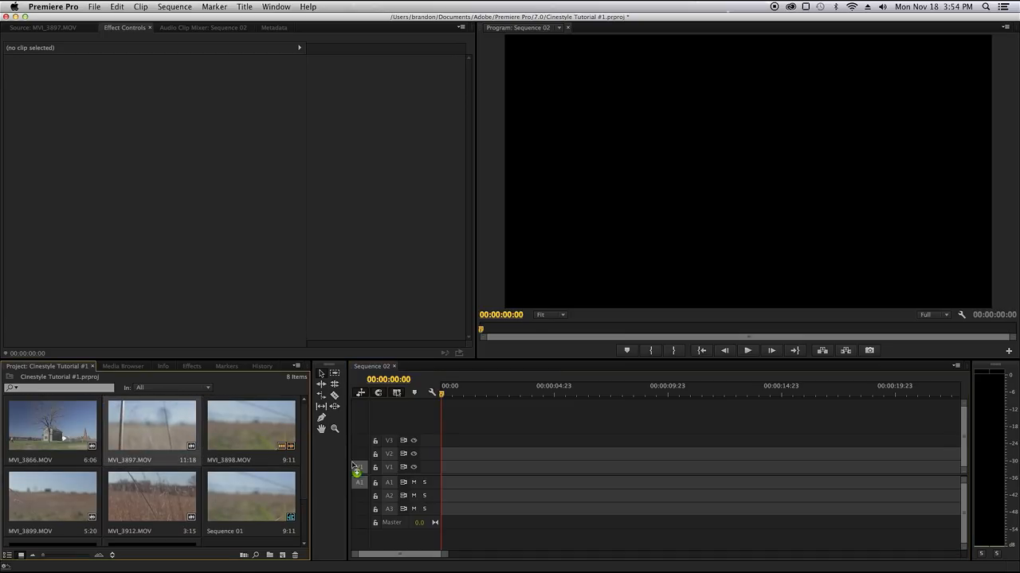
Step: Place MVI_3887.MOV onto the Sequence 02 timeline and scrub the playhead along the clip
{"action": "left_click_drag", "start_coordinate": [151, 430], "coordinate": [558, 475]}
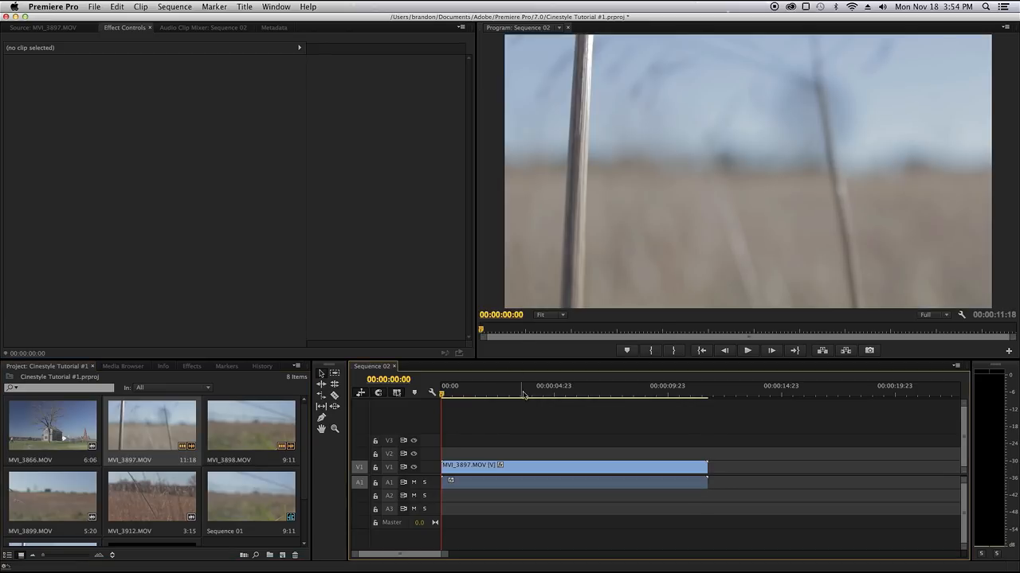
{"action": "left_click", "coordinate": [550, 395]}
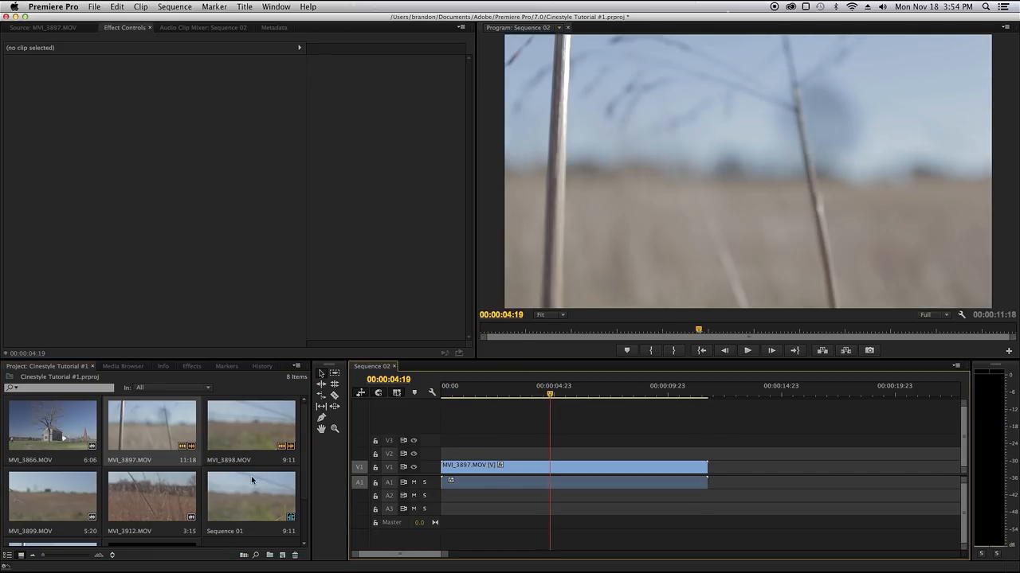
{"action": "scroll", "scroll_direction": "down", "scroll_amount": 3}
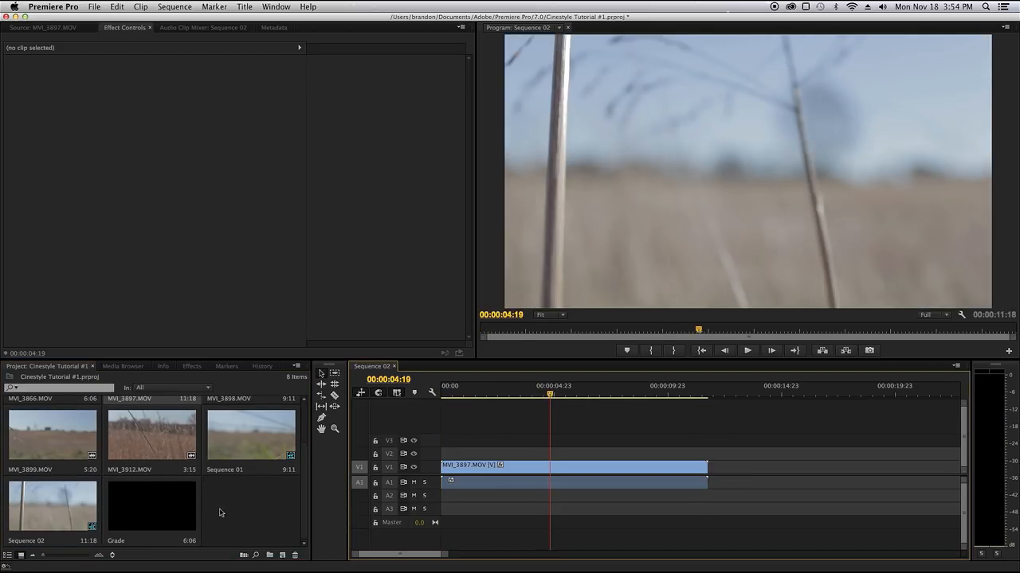
Step: Create a Color adjustment layer on V2 and trim it to match the clip's length
{"action": "right_click", "coordinate": [220, 513]}
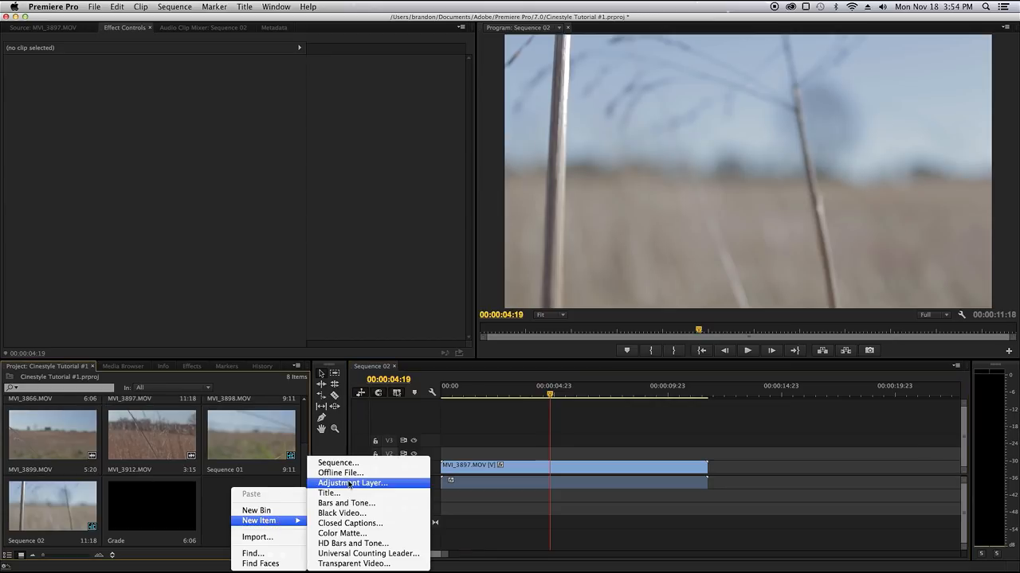
{"action": "left_click", "coordinate": [350, 483]}
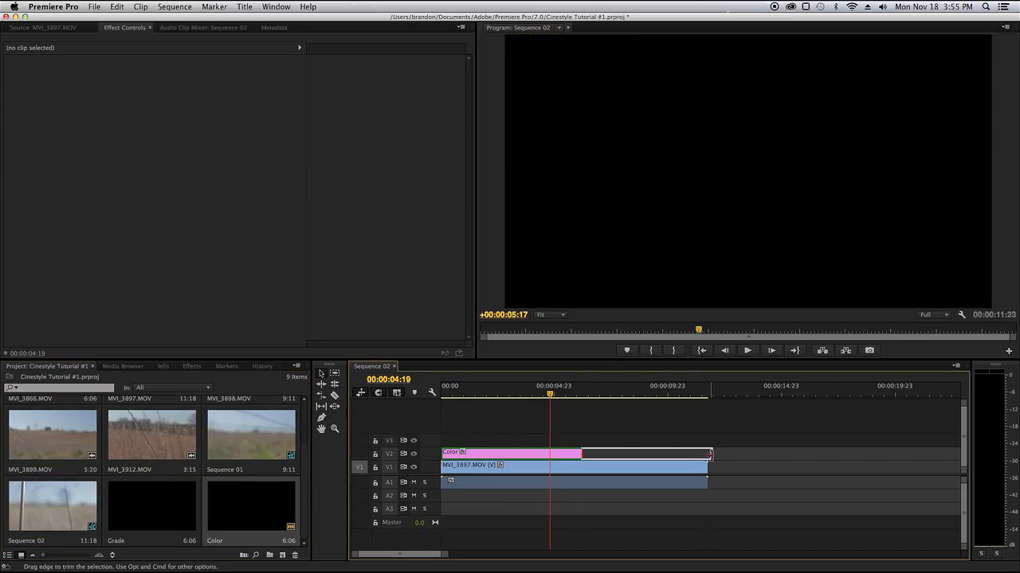
{"action": "left_click", "coordinate": [592, 395]}
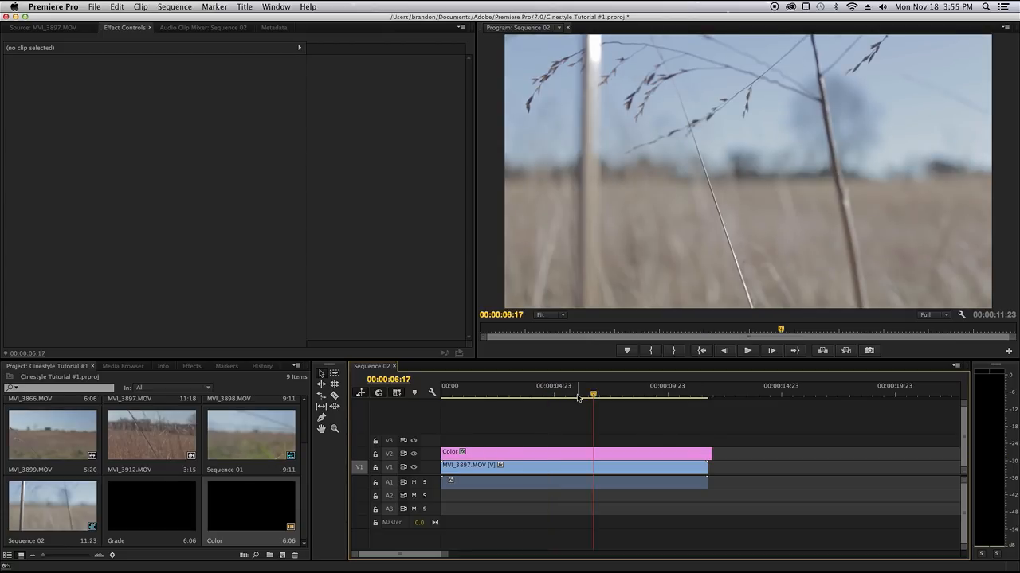
{"action": "mouse_move", "coordinate": [624, 392]}
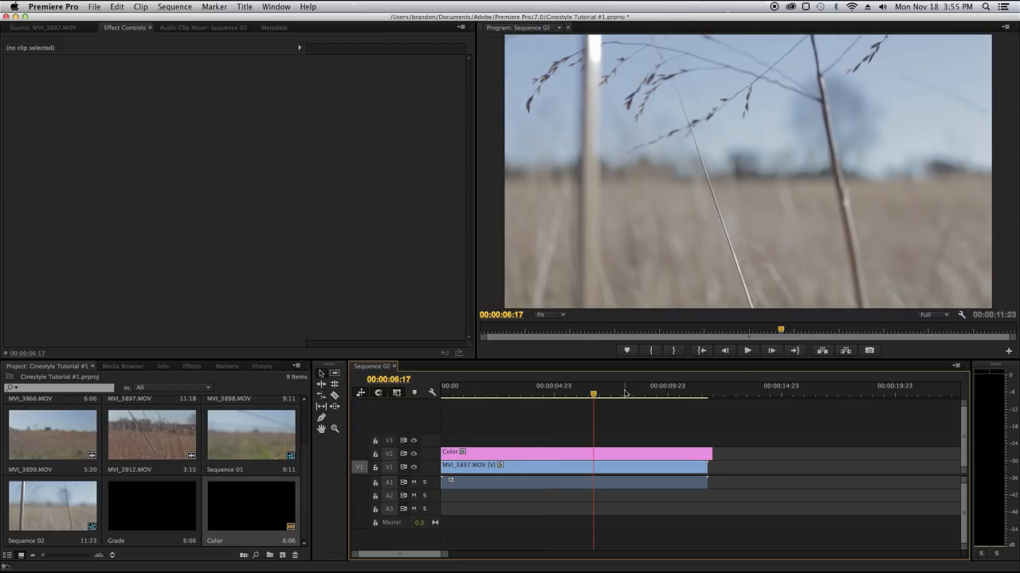
{"action": "left_click", "coordinate": [640, 394]}
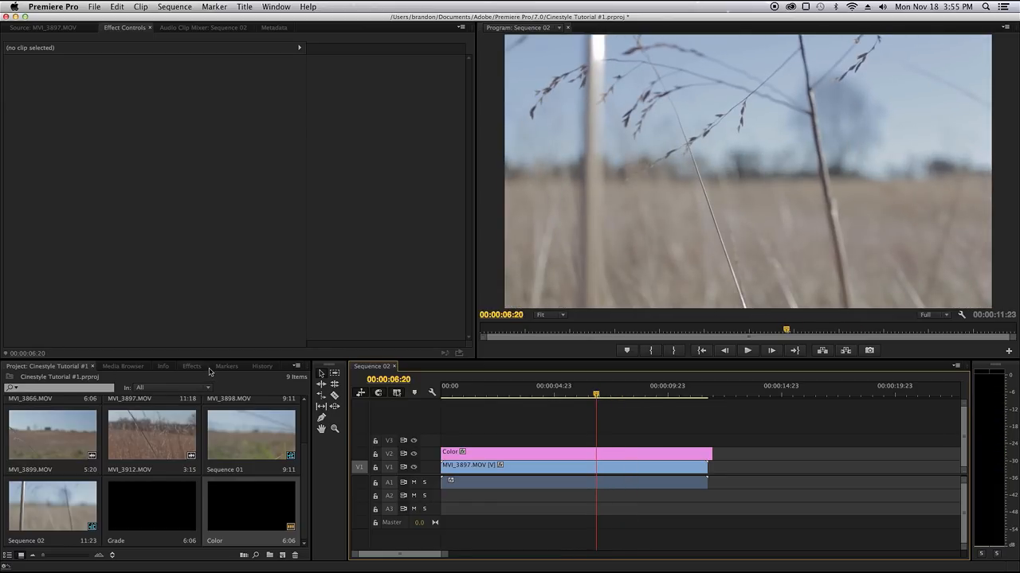
Step: Apply Utility > Cineon Converter to the Color layer and set Conversion Type to Log to Log
{"action": "left_click", "coordinate": [191, 365]}
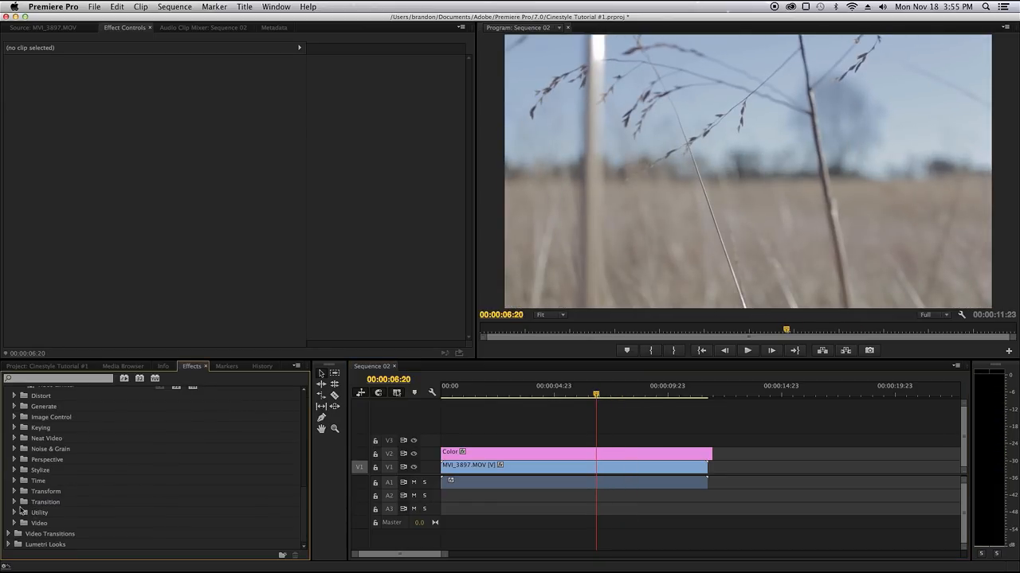
{"action": "left_click", "coordinate": [24, 467]}
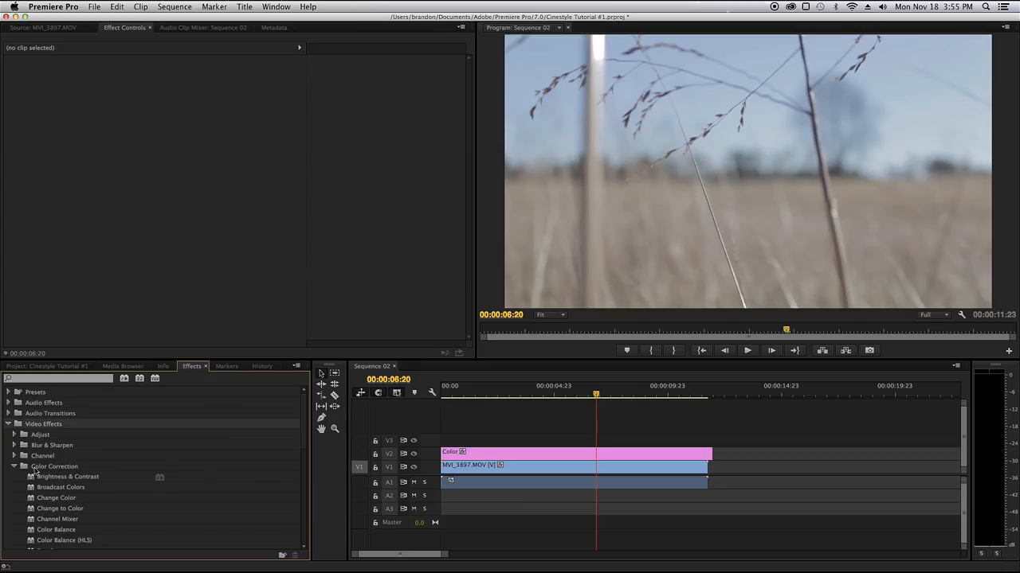
{"action": "scroll", "scroll_direction": "down", "scroll_amount": 3}
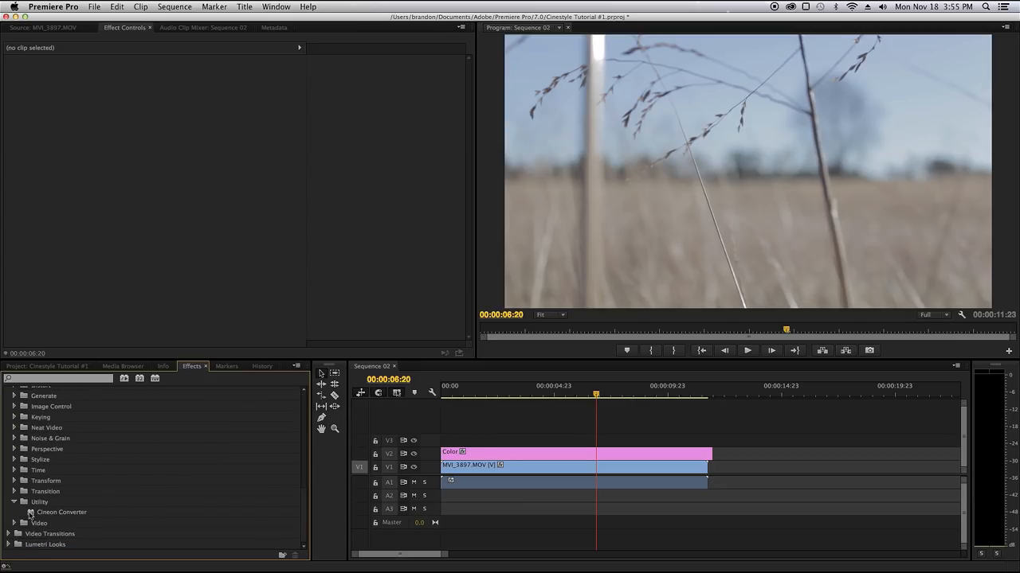
{"action": "left_click", "coordinate": [558, 453]}
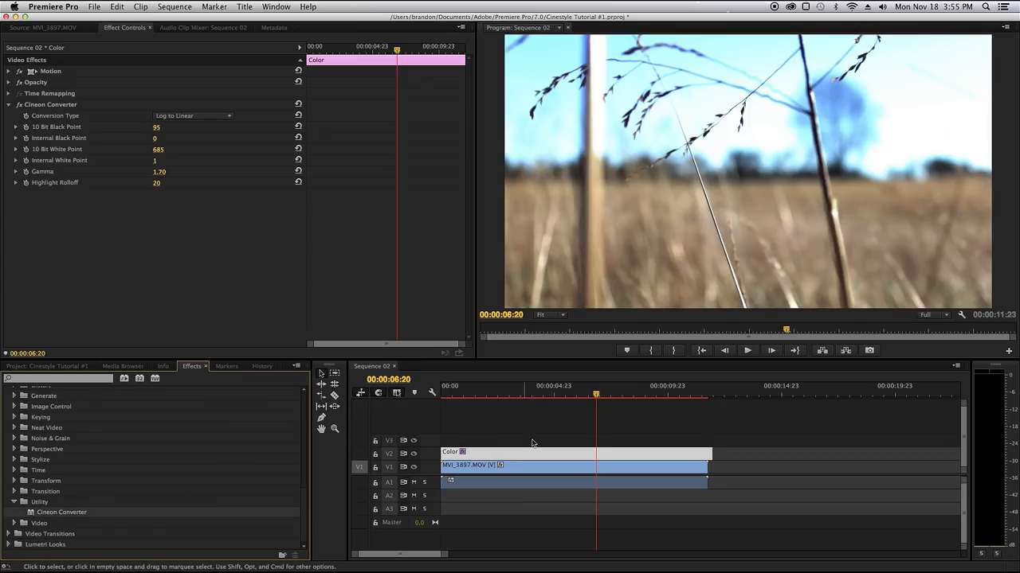
{"action": "left_click", "coordinate": [564, 395]}
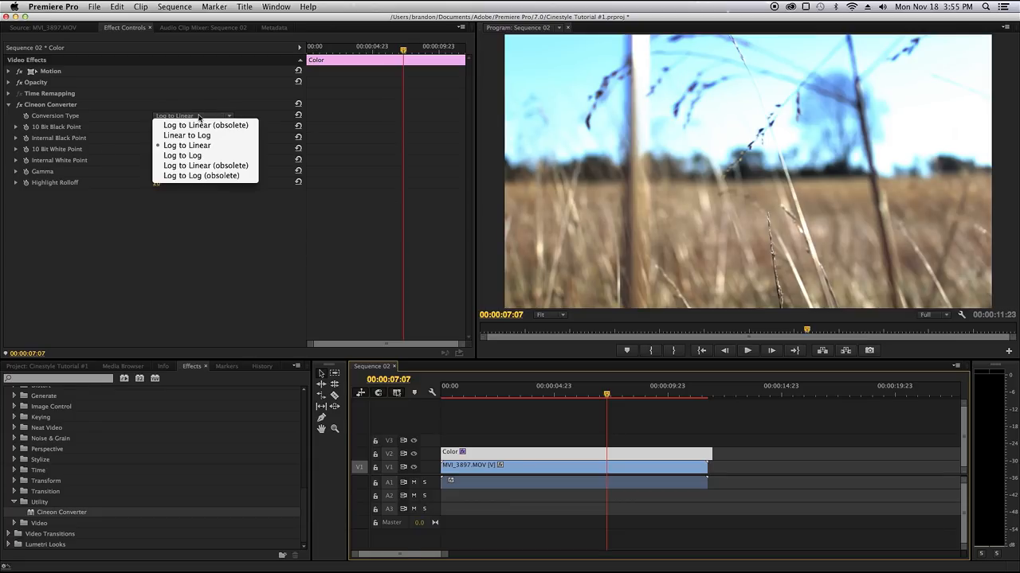
{"action": "mouse_move", "coordinate": [182, 156]}
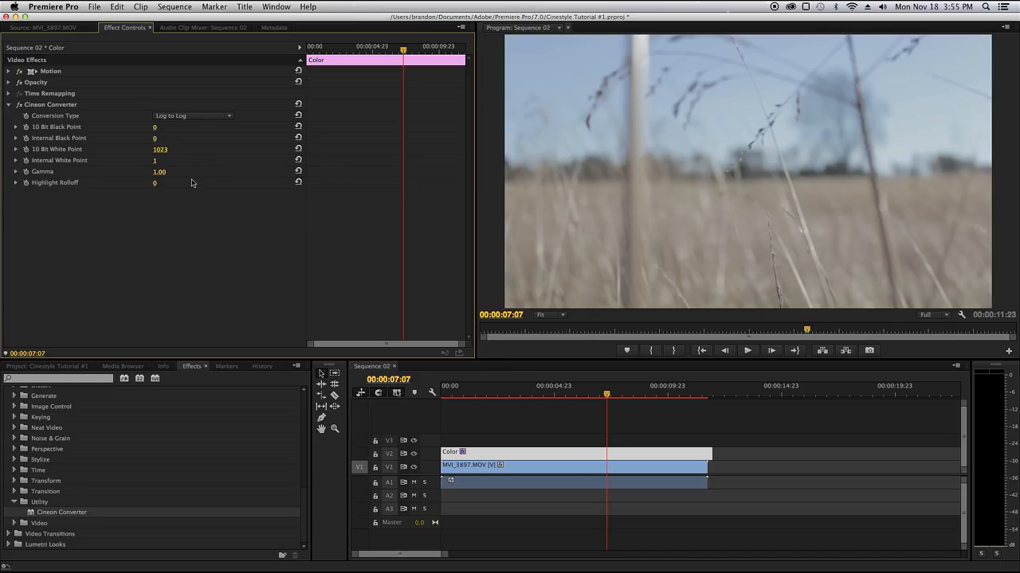
{"action": "mouse_move", "coordinate": [180, 196]}
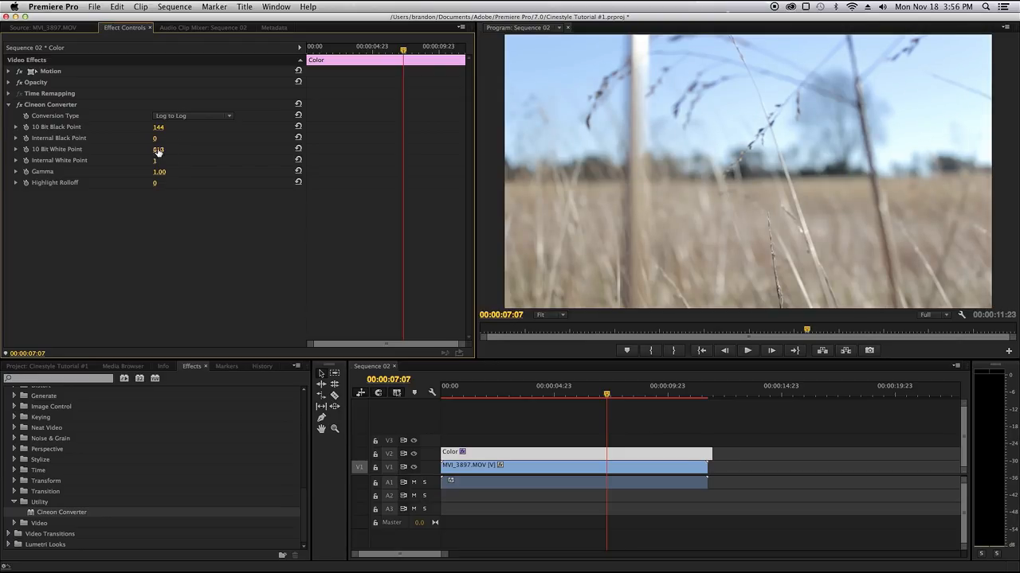
Step: Enter 10 Bit White Point 820, 10 Bit Black Point 122 and Gamma 0.59 in the Cineon Converter
{"action": "double_click", "coordinate": [158, 149]}
{"action": "type", "text": "830"}
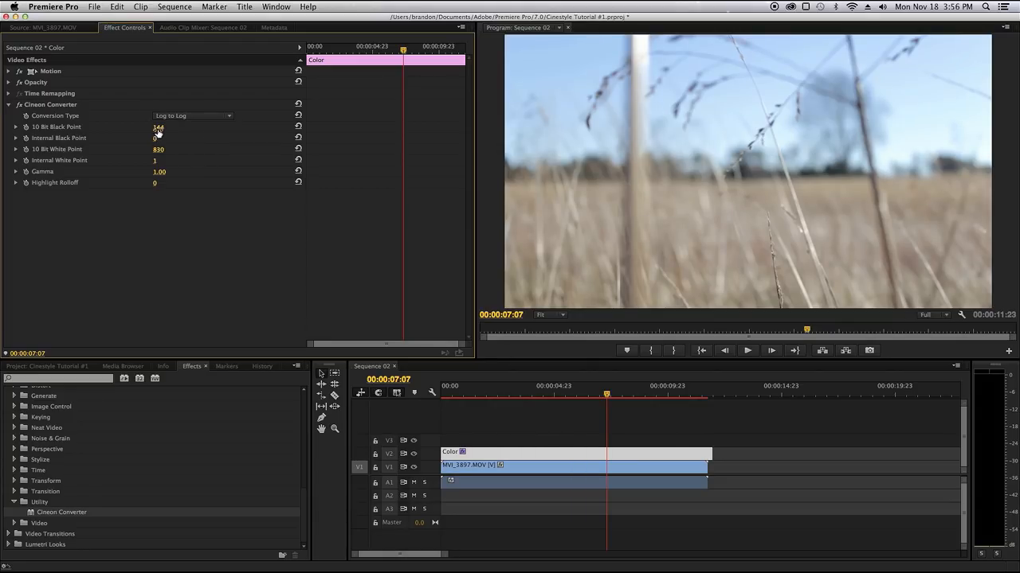
{"action": "double_click", "coordinate": [162, 172]}
{"action": "type", "text": "0.98"}
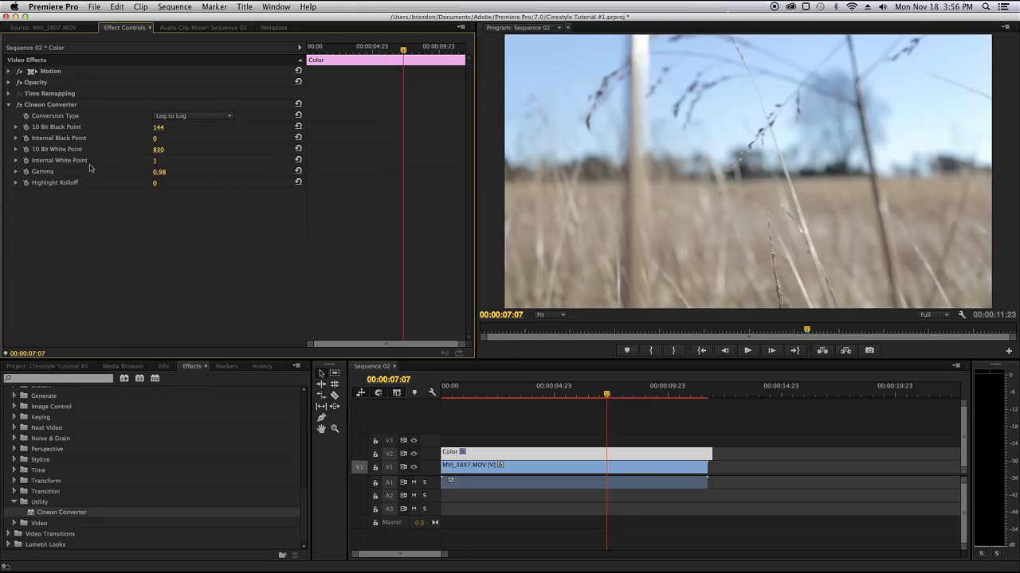
{"action": "mouse_move", "coordinate": [126, 150]}
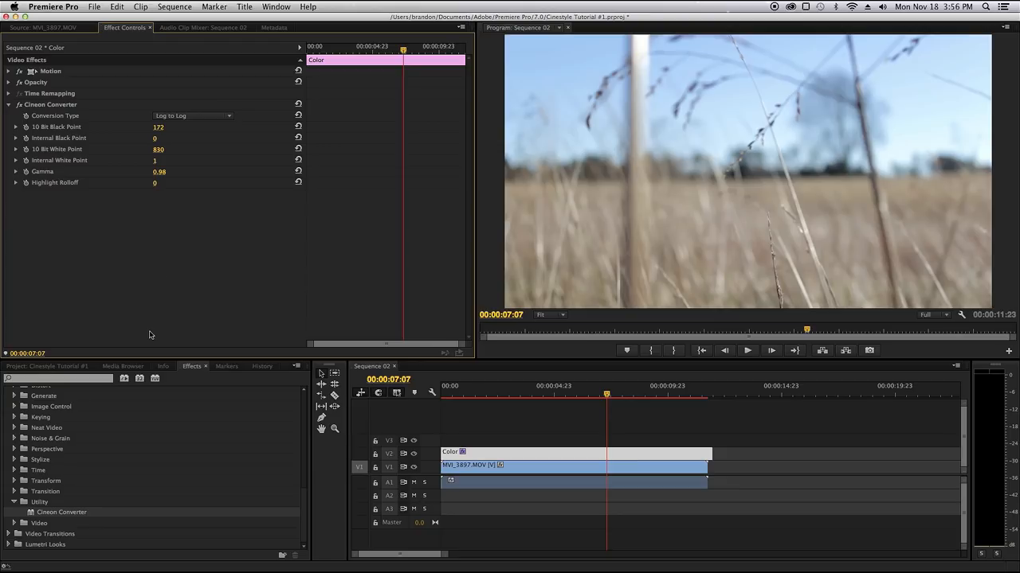
{"action": "mouse_move", "coordinate": [13, 507]}
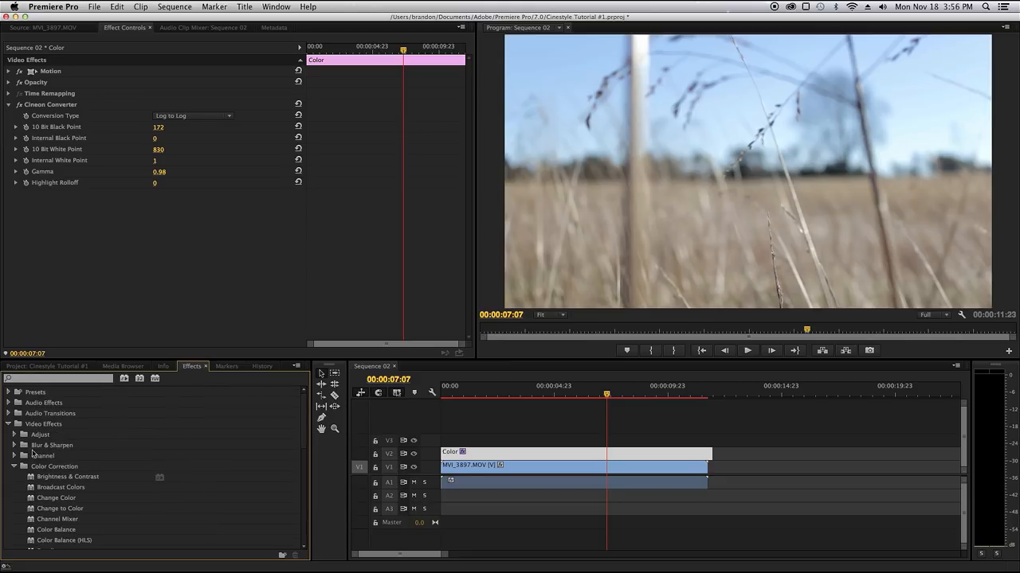
Step: Apply Leave Color, sample the colour to keep, set Decolor 20% and Edge Softness 5%
{"action": "scroll", "scroll_direction": "down", "scroll_amount": 3}
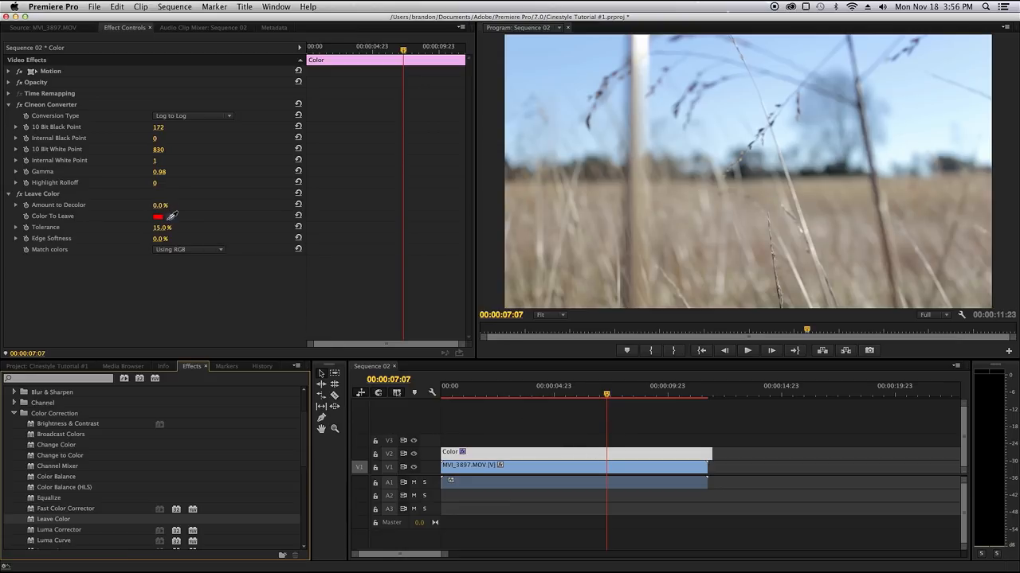
{"action": "left_click", "coordinate": [630, 395]}
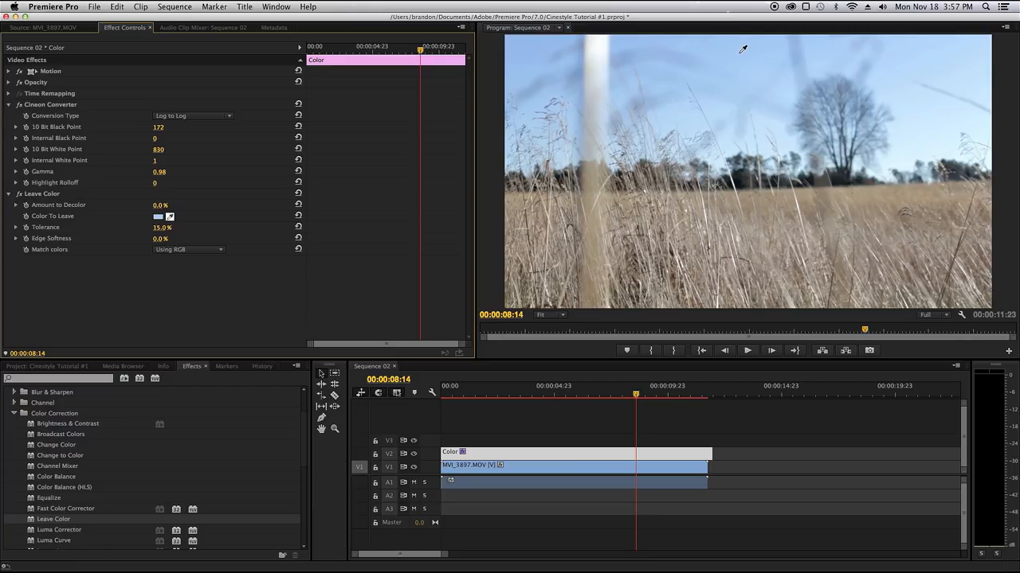
{"action": "mouse_move", "coordinate": [739, 51]}
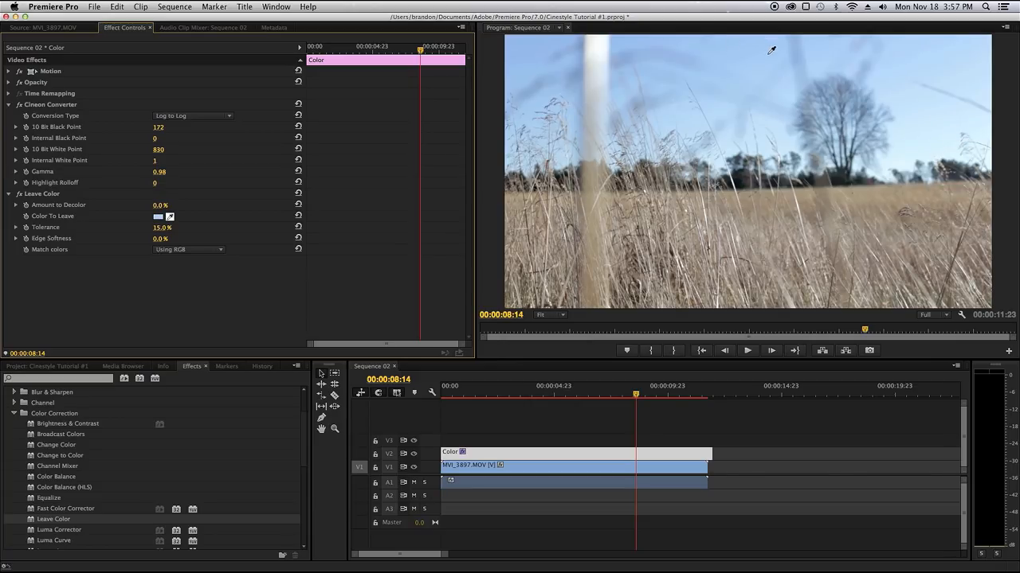
{"action": "mouse_move", "coordinate": [756, 59]}
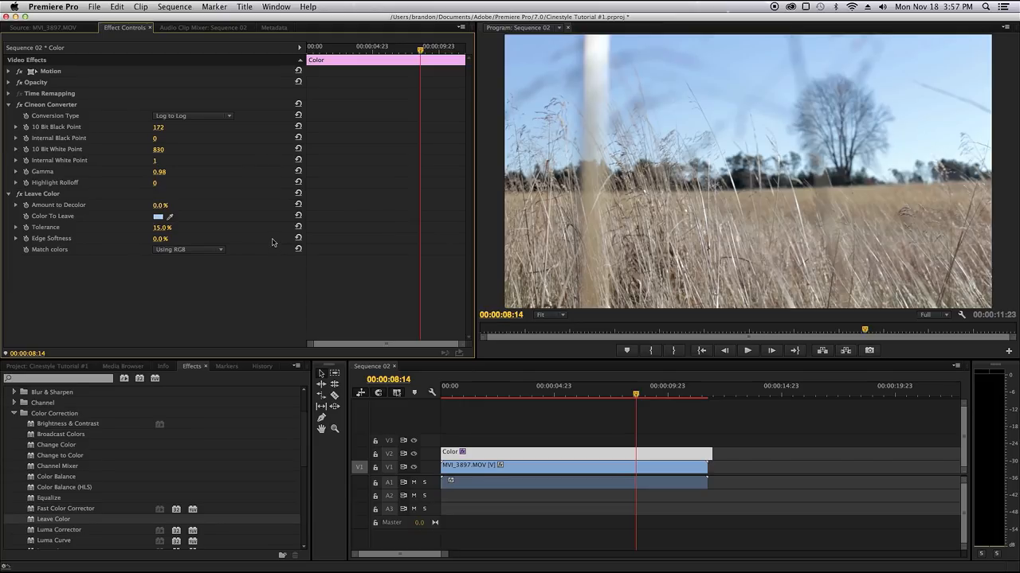
{"action": "mouse_move", "coordinate": [201, 220]}
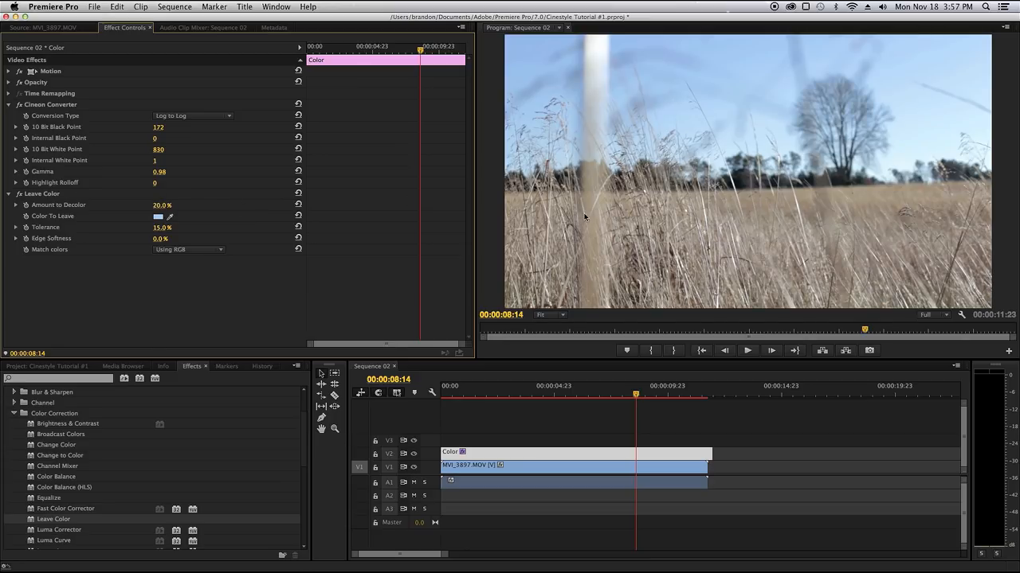
{"action": "mouse_move", "coordinate": [723, 70]}
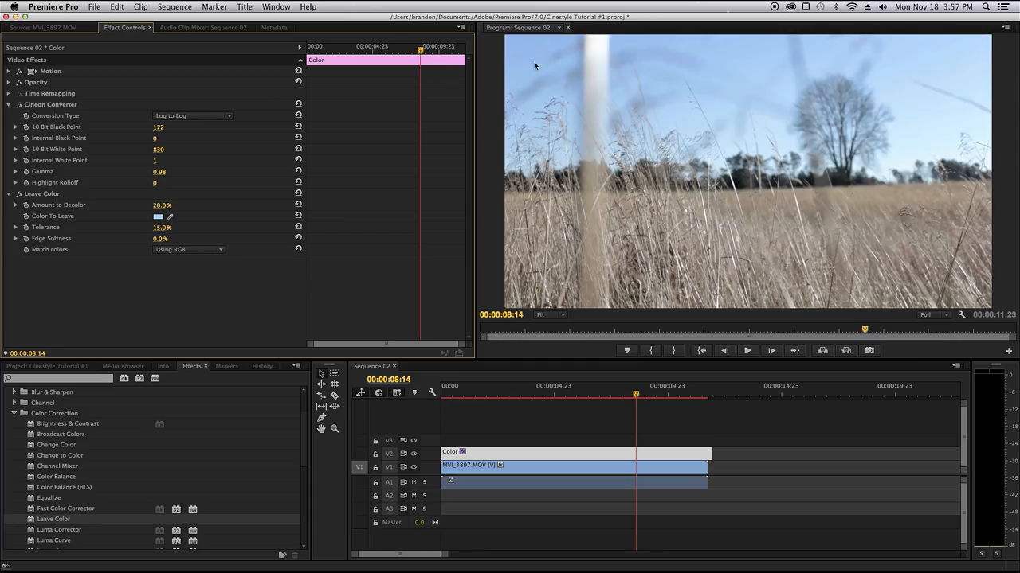
{"action": "mouse_move", "coordinate": [167, 233]}
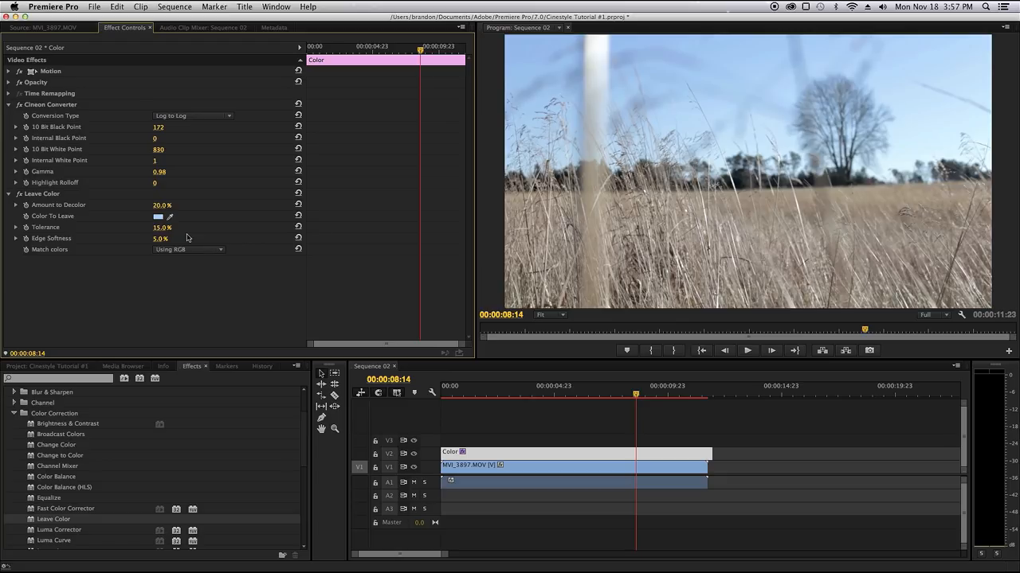
{"action": "mouse_move", "coordinate": [185, 389]}
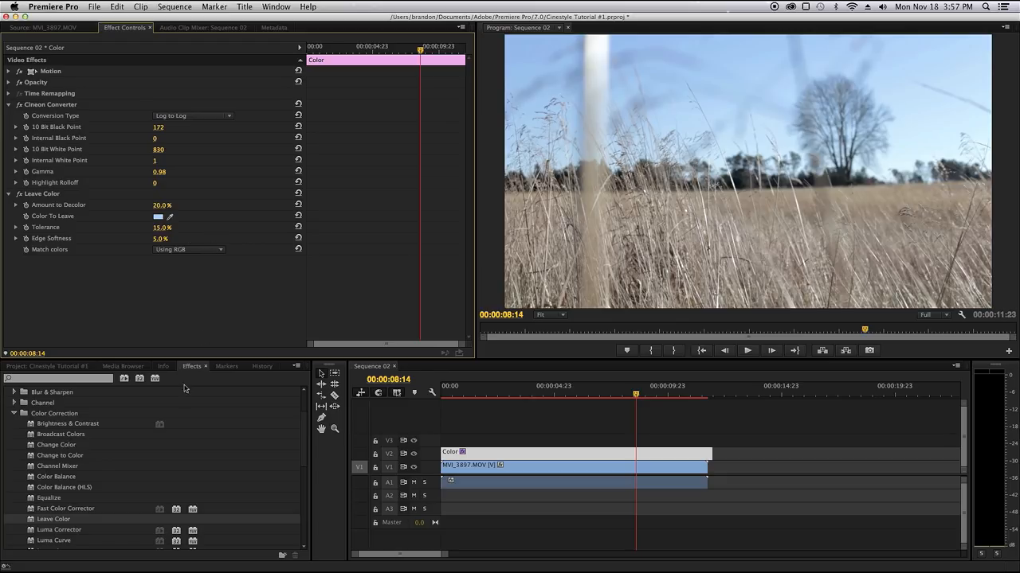
Step: Apply Three-Way Color Corrector and set Master Saturation 200 and Midtones Saturation 150
{"action": "scroll", "scroll_direction": "down", "scroll_amount": 3}
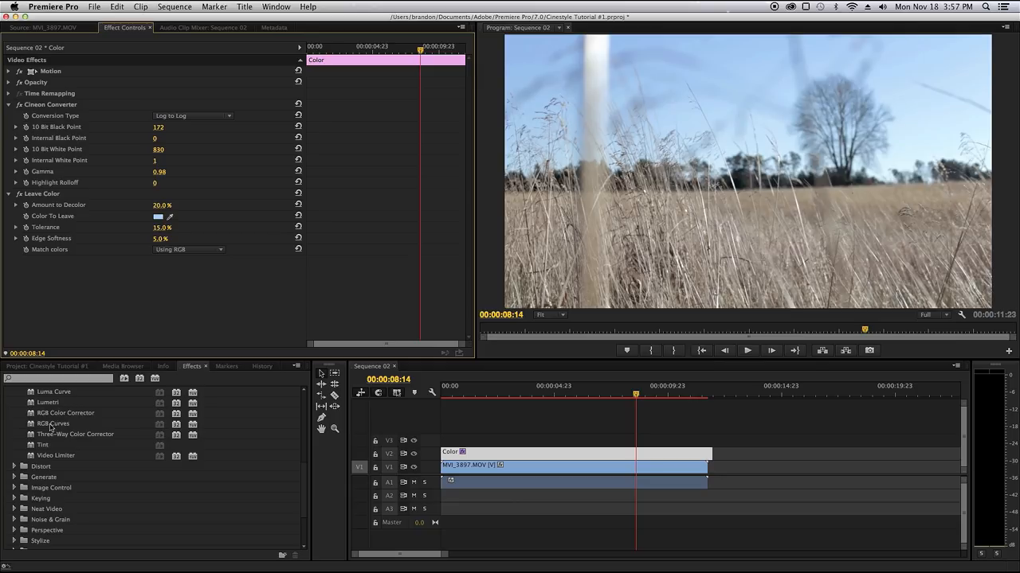
{"action": "scroll", "scroll_direction": "down", "scroll_amount": 3}
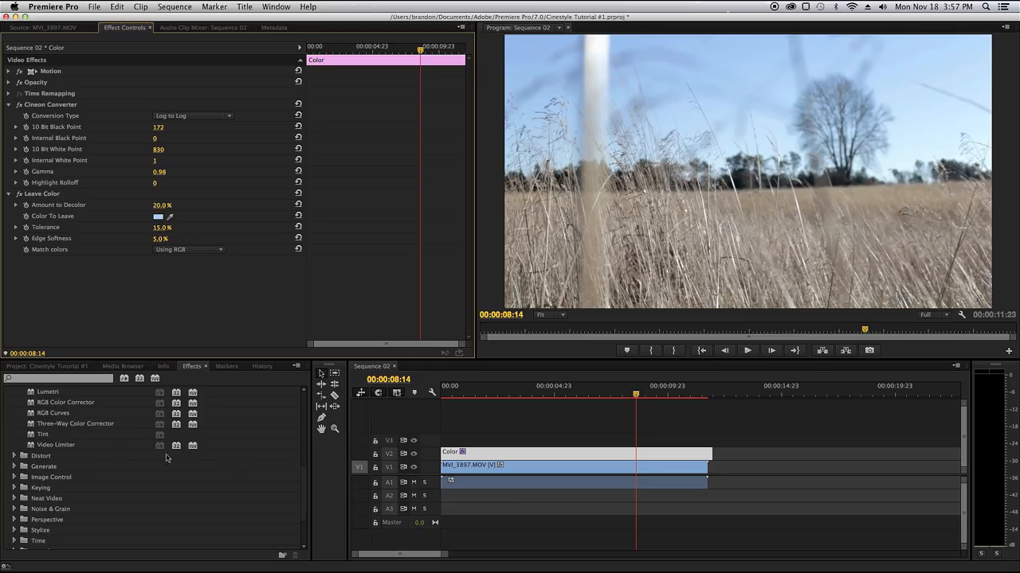
{"action": "mouse_move", "coordinate": [54, 429]}
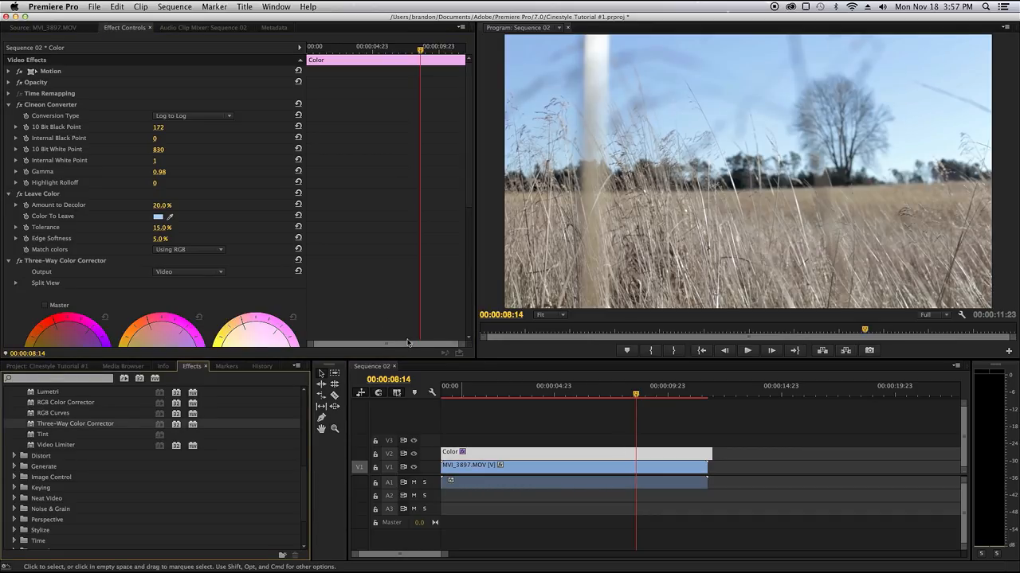
{"action": "scroll", "scroll_direction": "down", "scroll_amount": 3}
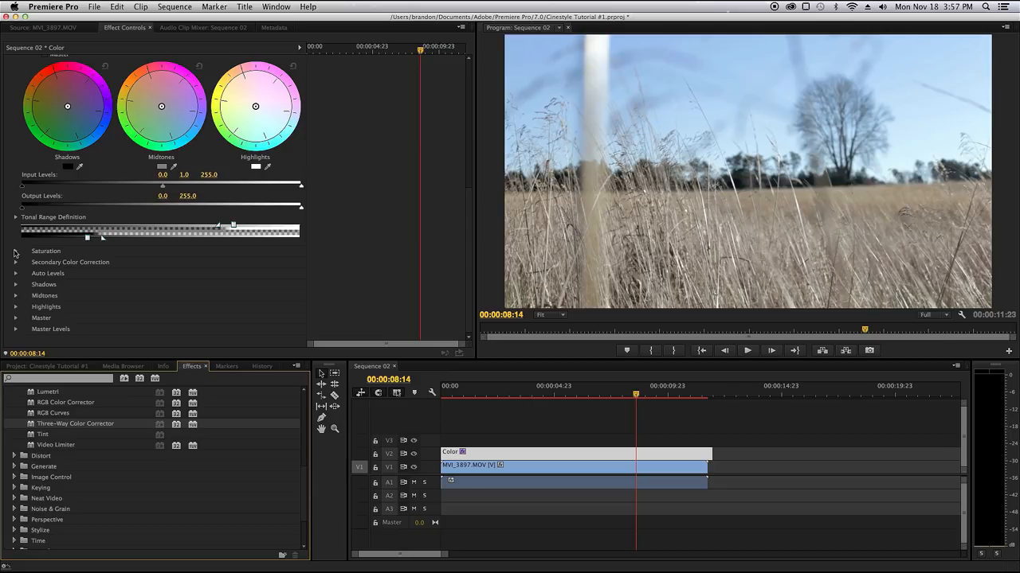
{"action": "left_click", "coordinate": [16, 252]}
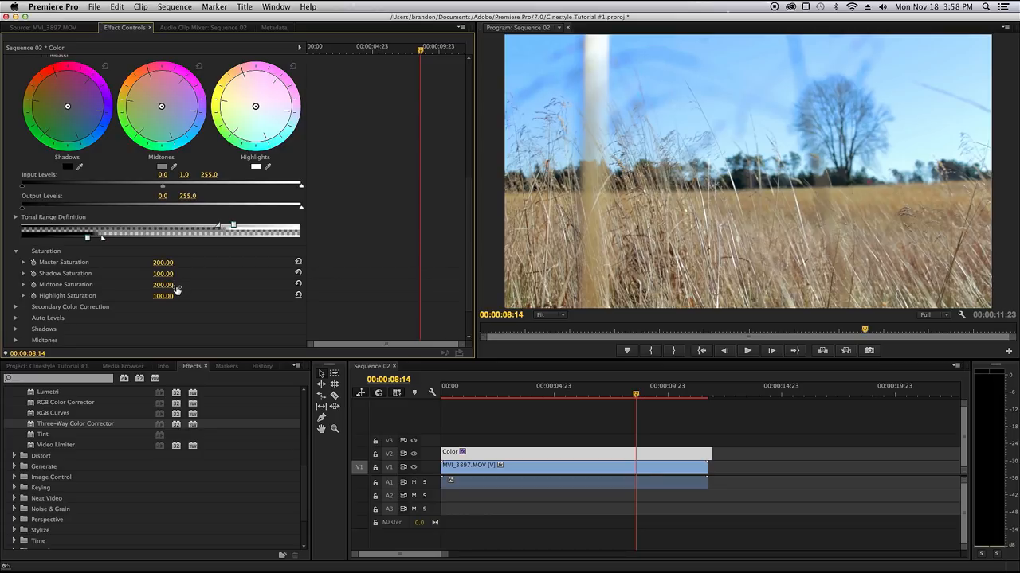
{"action": "double_click", "coordinate": [165, 283]}
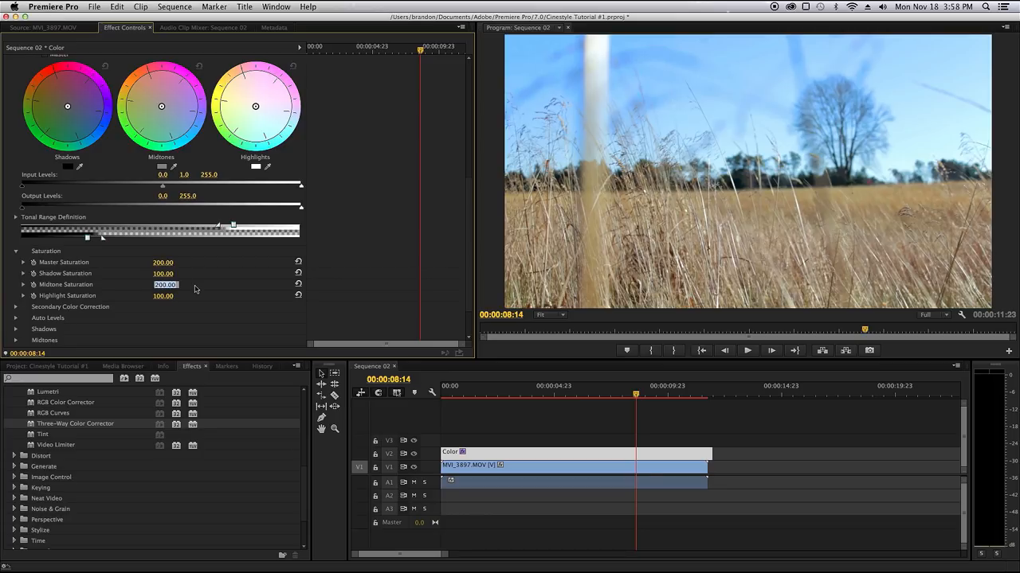
{"action": "type", "text": "150"}
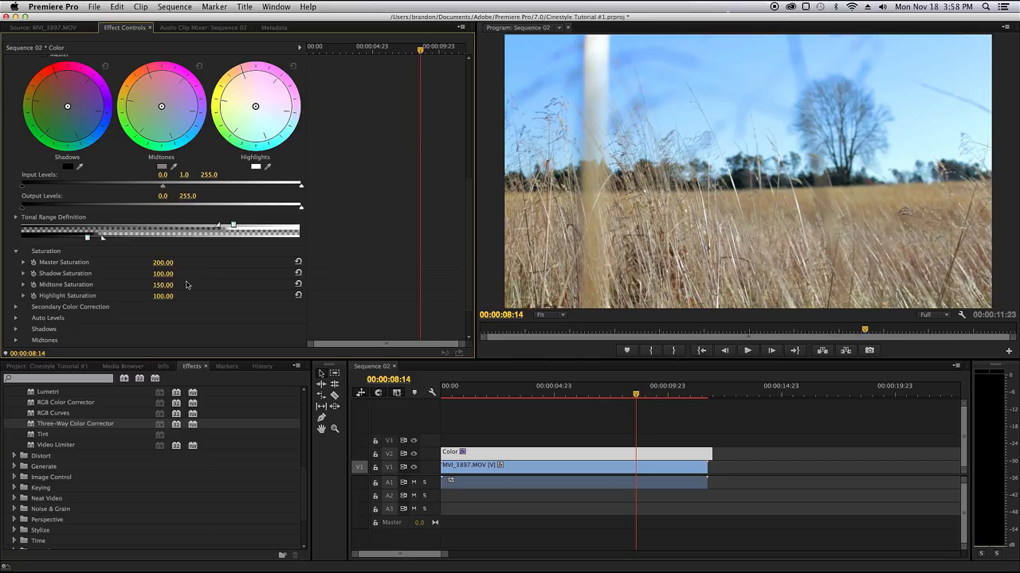
{"action": "mouse_move", "coordinate": [323, 296]}
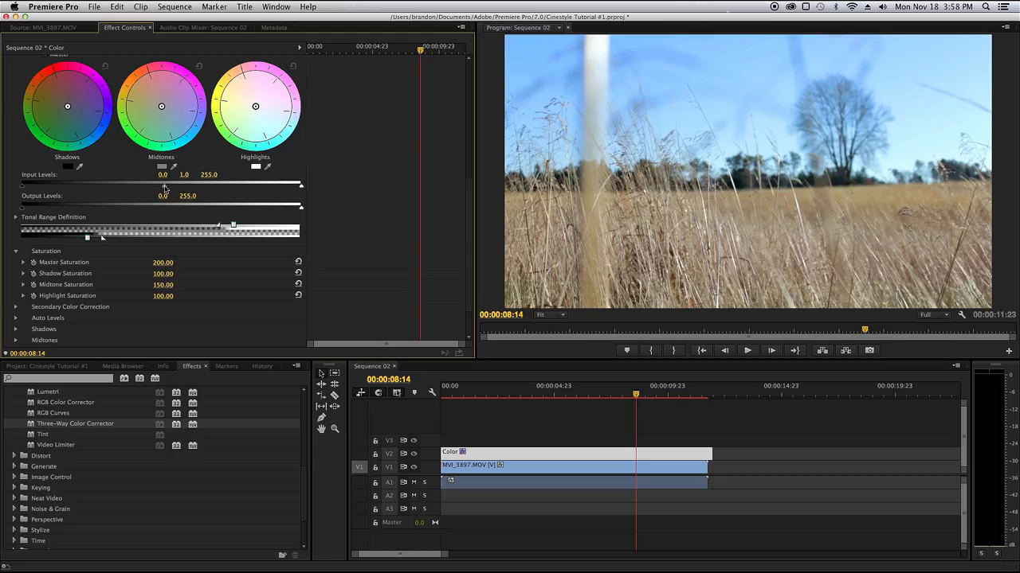
Step: Raise the Input Levels midtone gamma slider and settle it at 1.1
{"action": "left_click_drag", "start_coordinate": [164, 185], "coordinate": [182, 185]}
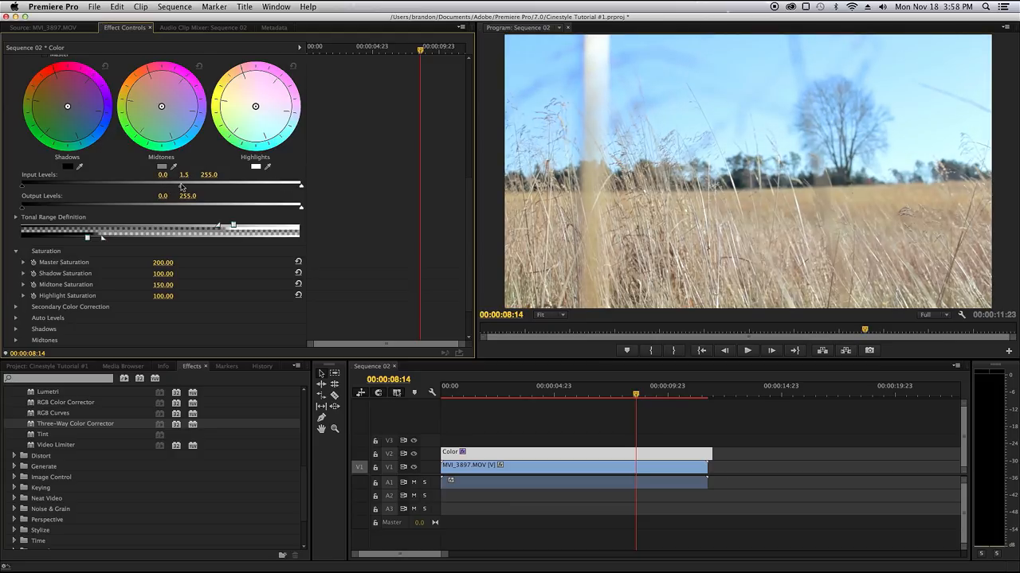
{"action": "left_click_drag", "start_coordinate": [185, 185], "coordinate": [177, 185]}
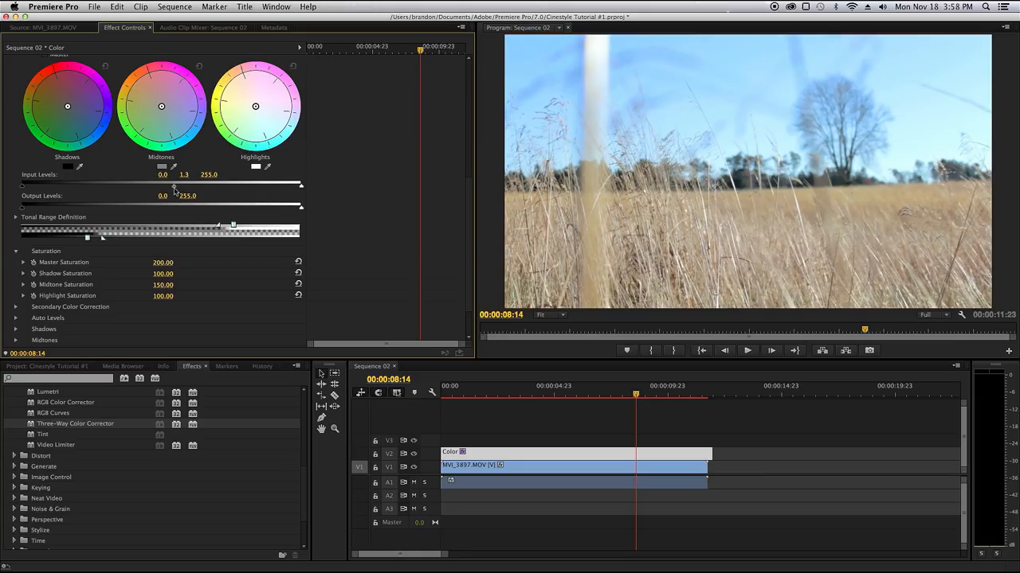
{"action": "left_click_drag", "start_coordinate": [174, 185], "coordinate": [168, 185]}
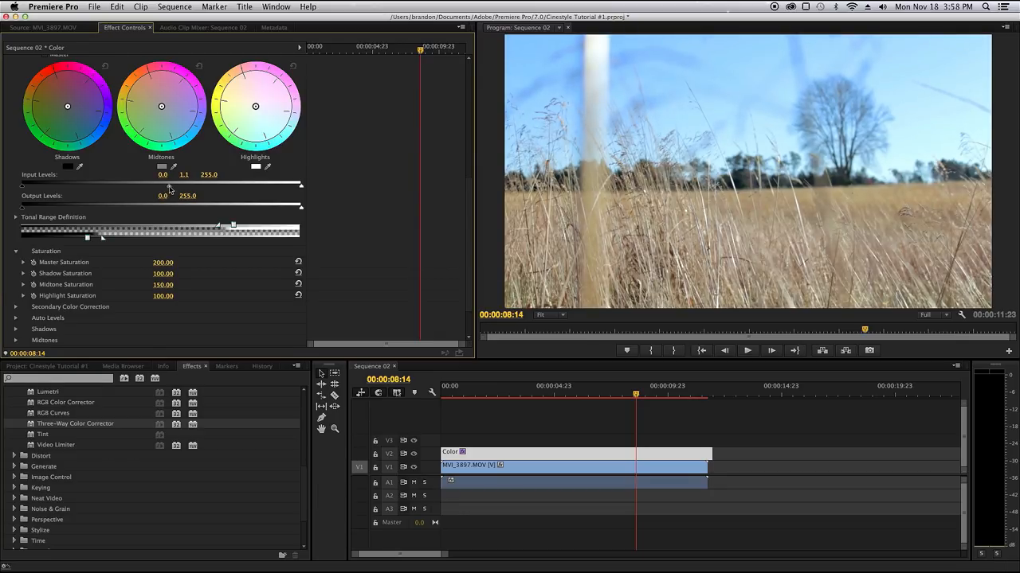
{"action": "mouse_move", "coordinate": [197, 194]}
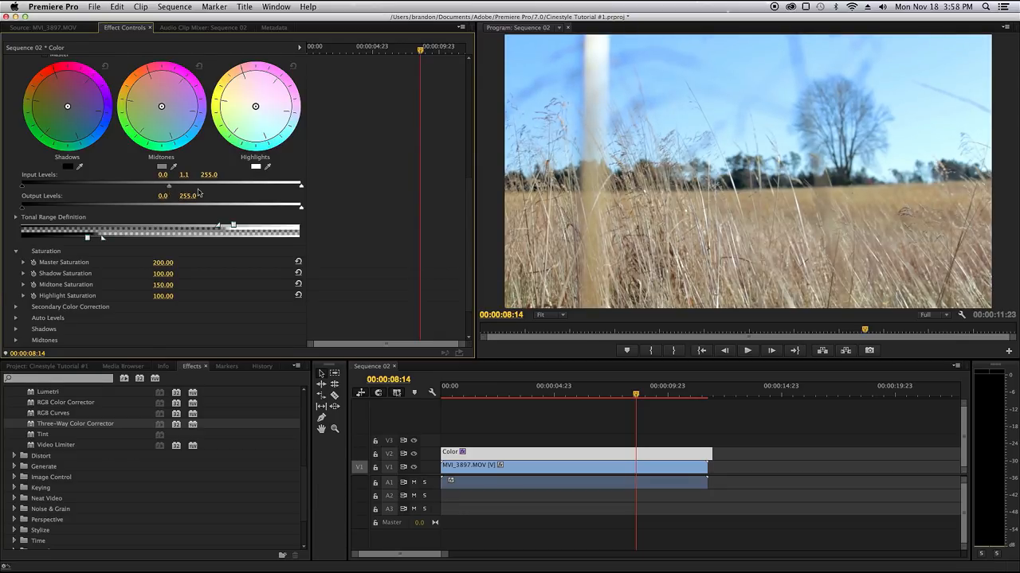
{"action": "scroll", "scroll_direction": "up", "scroll_amount": 3}
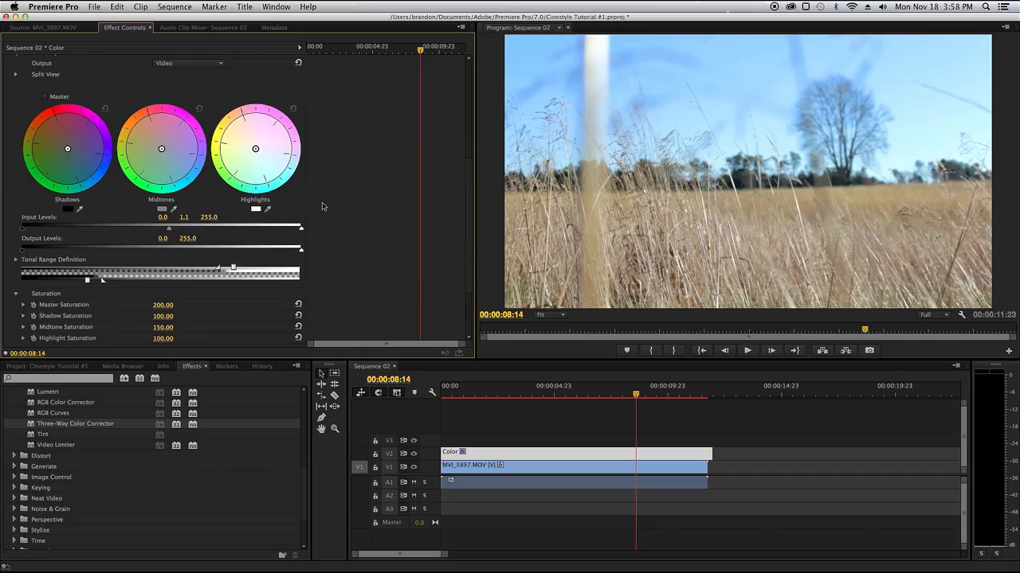
{"action": "scroll", "scroll_direction": "up", "scroll_amount": 3}
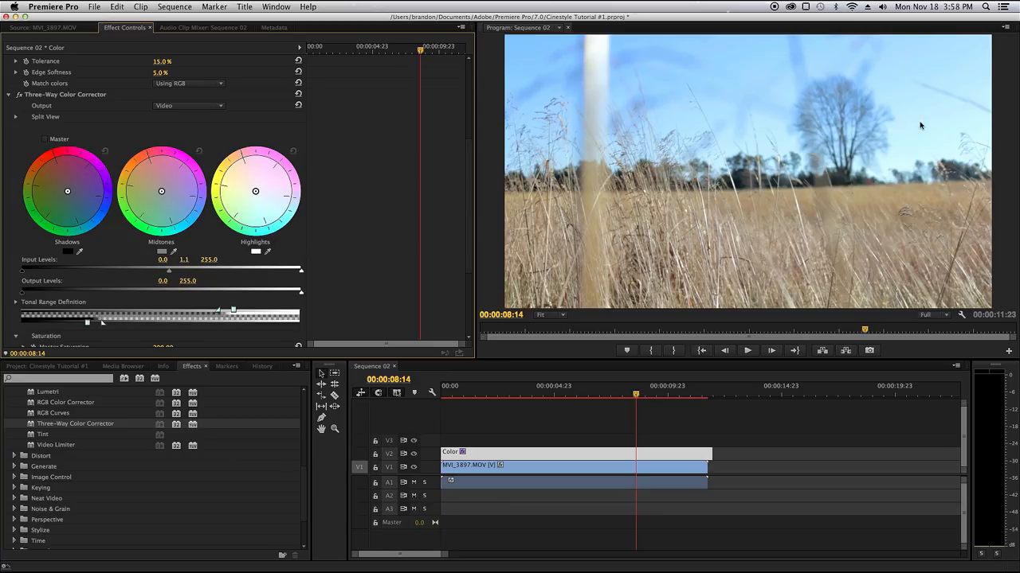
{"action": "mouse_move", "coordinate": [726, 252]}
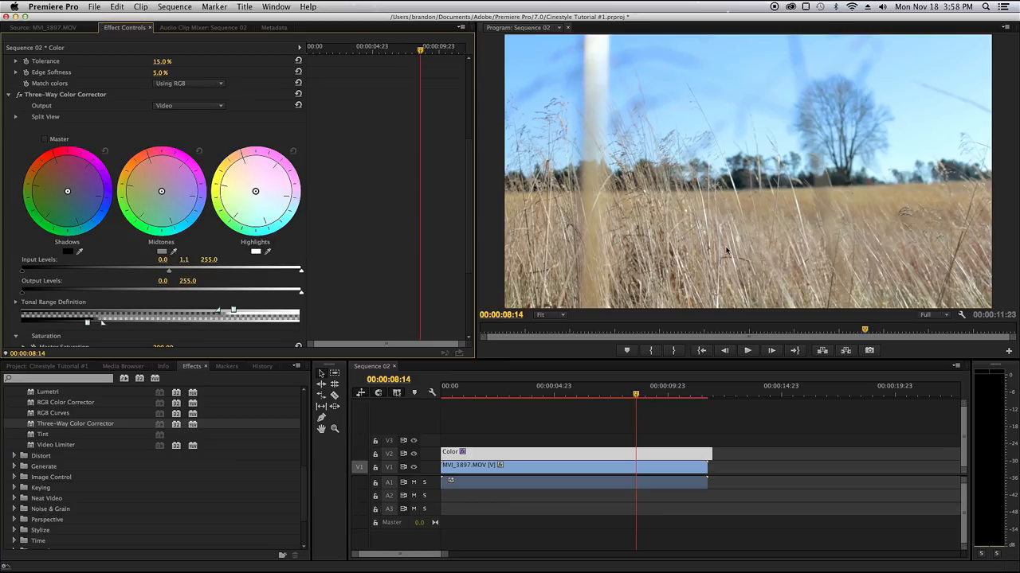
{"action": "mouse_move", "coordinate": [931, 128]}
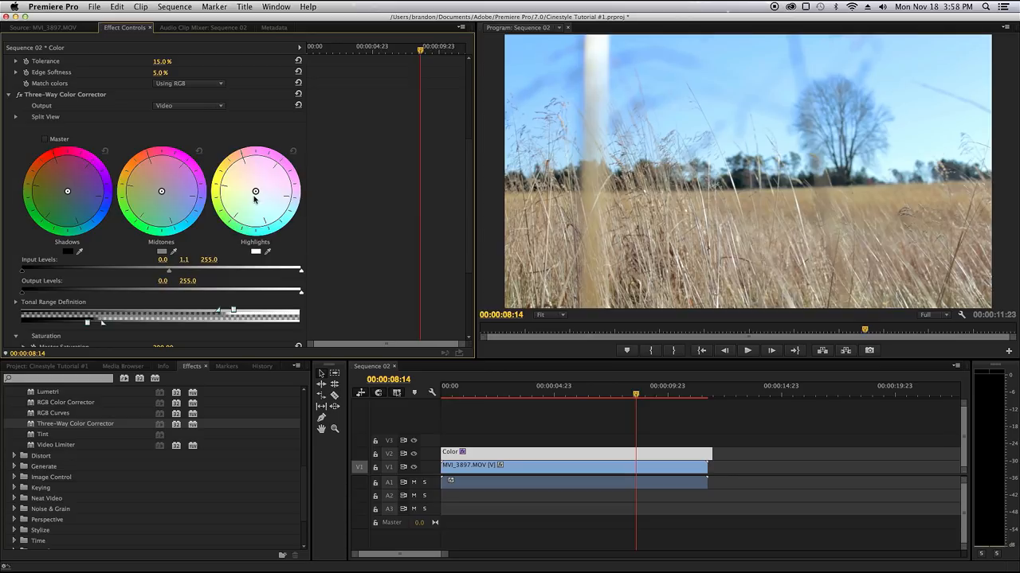
Step: Shift the Highlights color wheel balance toward warm yellow
{"action": "left_click_drag", "start_coordinate": [255, 192], "coordinate": [258, 194]}
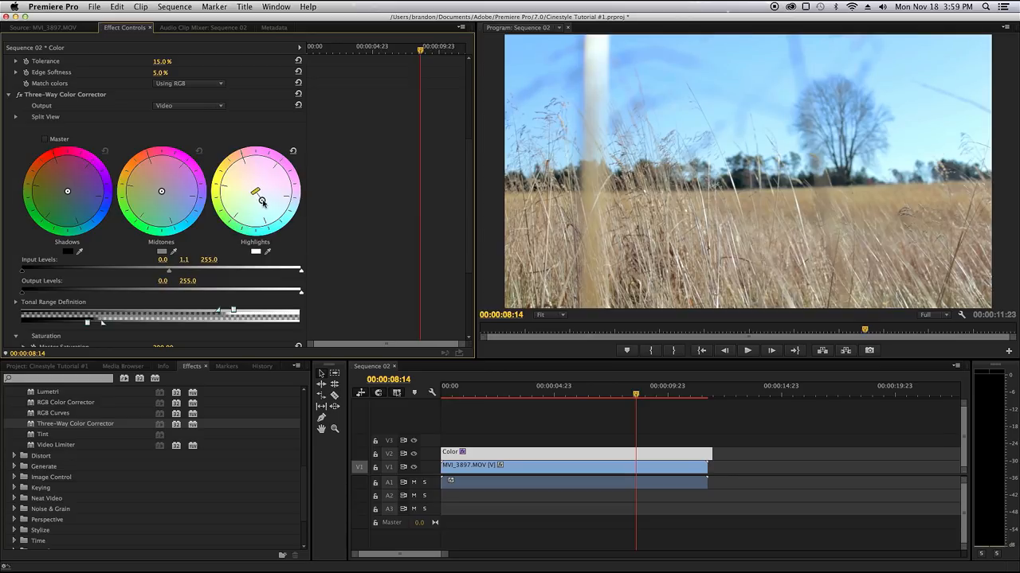
{"action": "left_click_drag", "start_coordinate": [258, 195], "coordinate": [268, 206]}
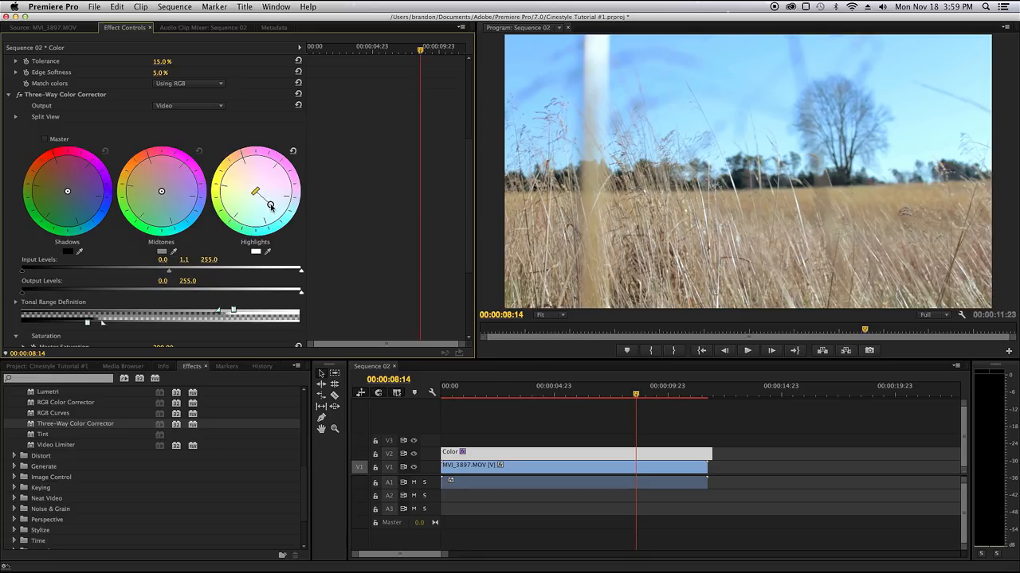
{"action": "left_click_drag", "start_coordinate": [271, 205], "coordinate": [268, 214]}
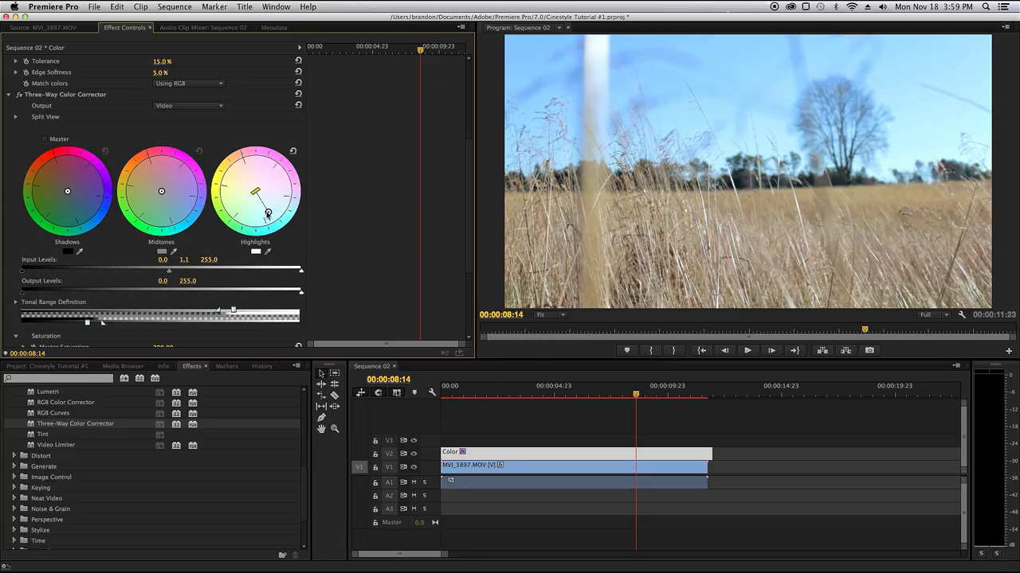
{"action": "left_click_drag", "start_coordinate": [268, 214], "coordinate": [274, 207]}
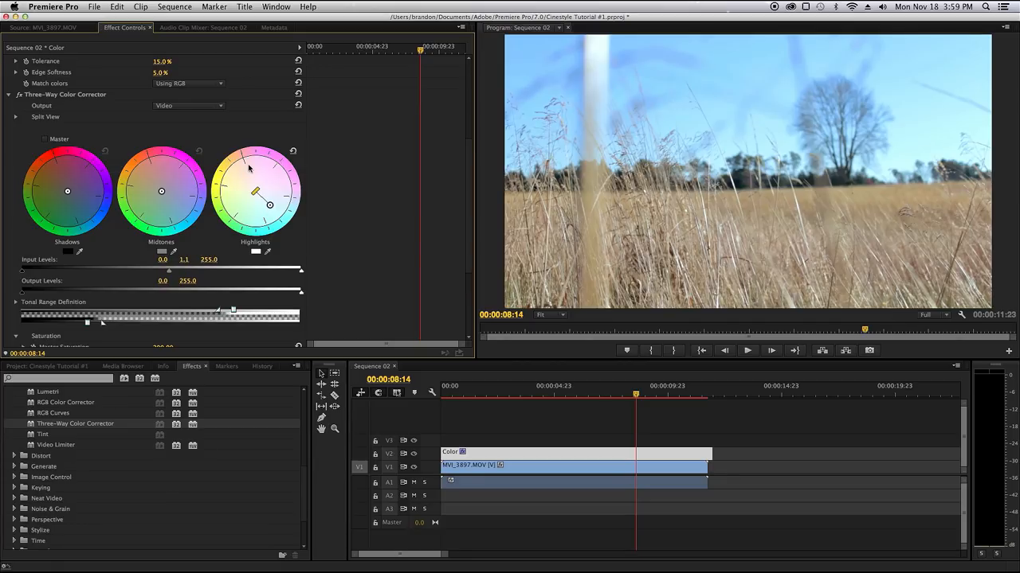
{"action": "mouse_move", "coordinate": [930, 138]}
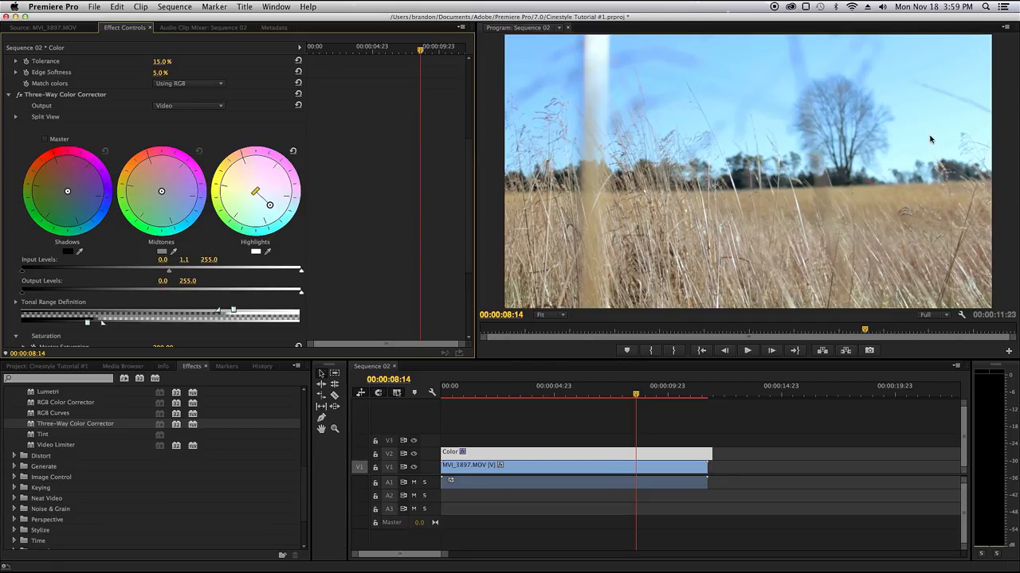
{"action": "mouse_move", "coordinate": [956, 134]}
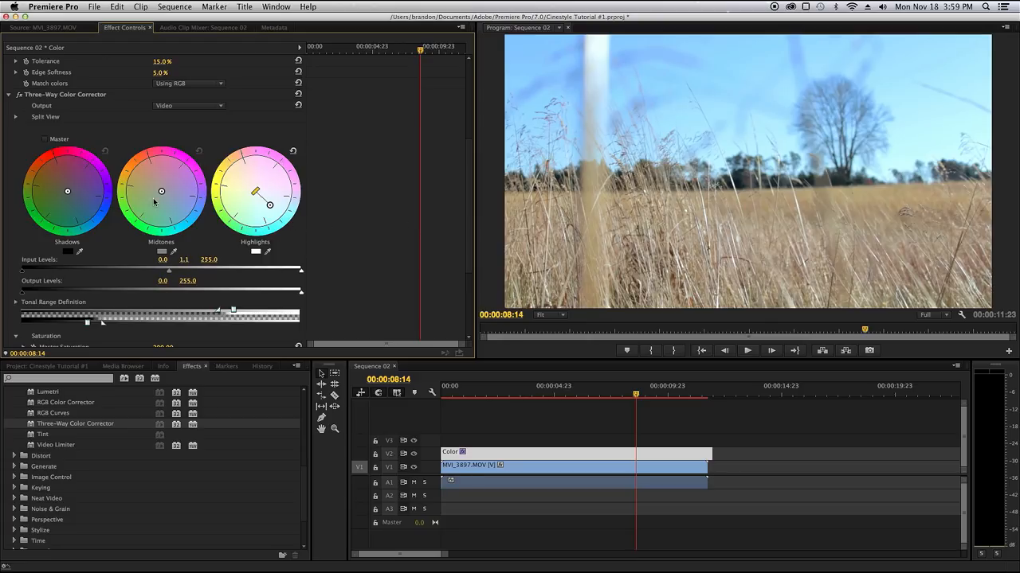
{"action": "mouse_move", "coordinate": [745, 251]}
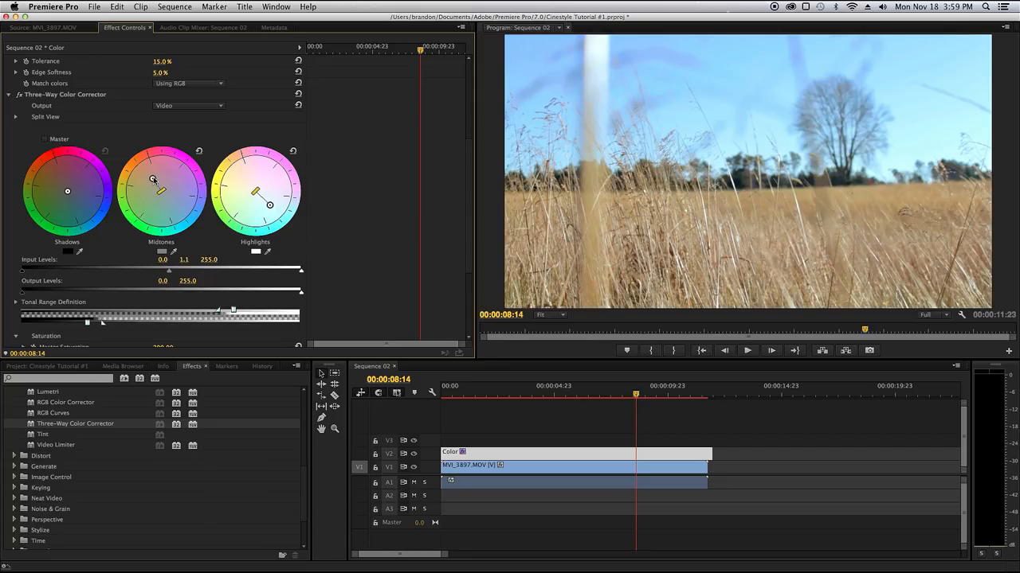
Step: Move the Midtones and Shadows color wheel balance points off neutral to refine the tint
{"action": "left_click_drag", "start_coordinate": [153, 179], "coordinate": [150, 188]}
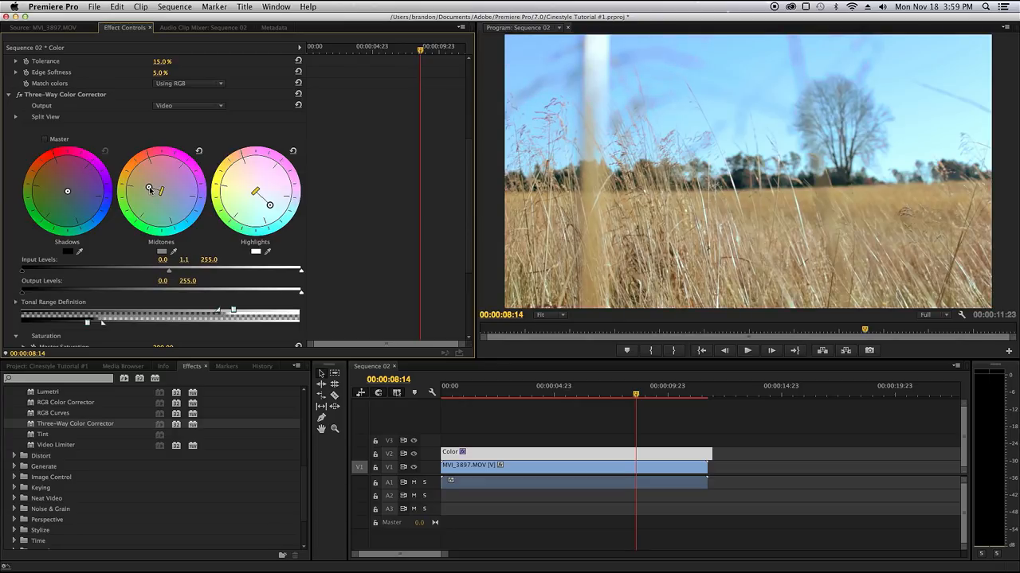
{"action": "left_click_drag", "start_coordinate": [150, 189], "coordinate": [152, 178]}
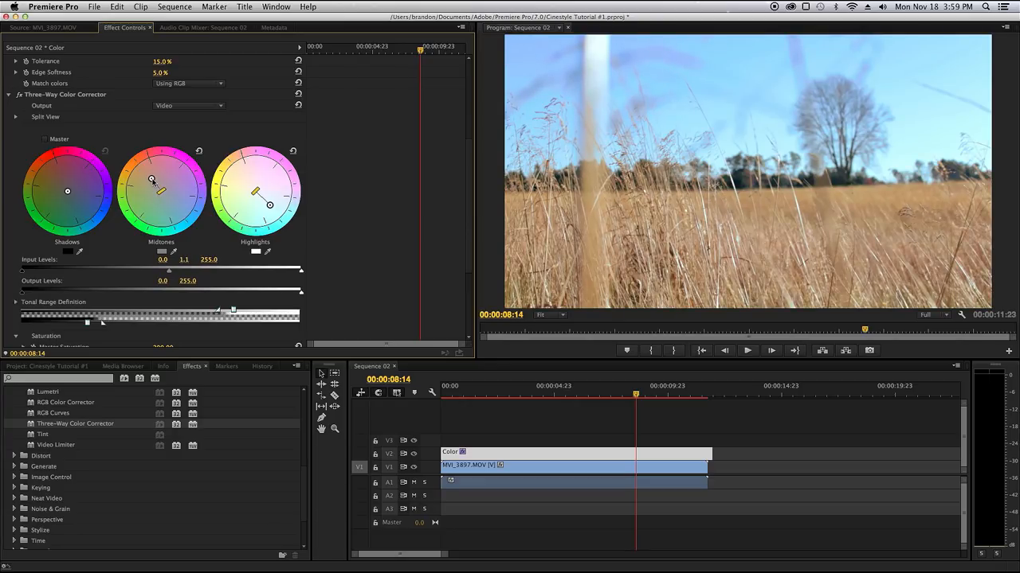
{"action": "left_click_drag", "start_coordinate": [153, 180], "coordinate": [155, 177]}
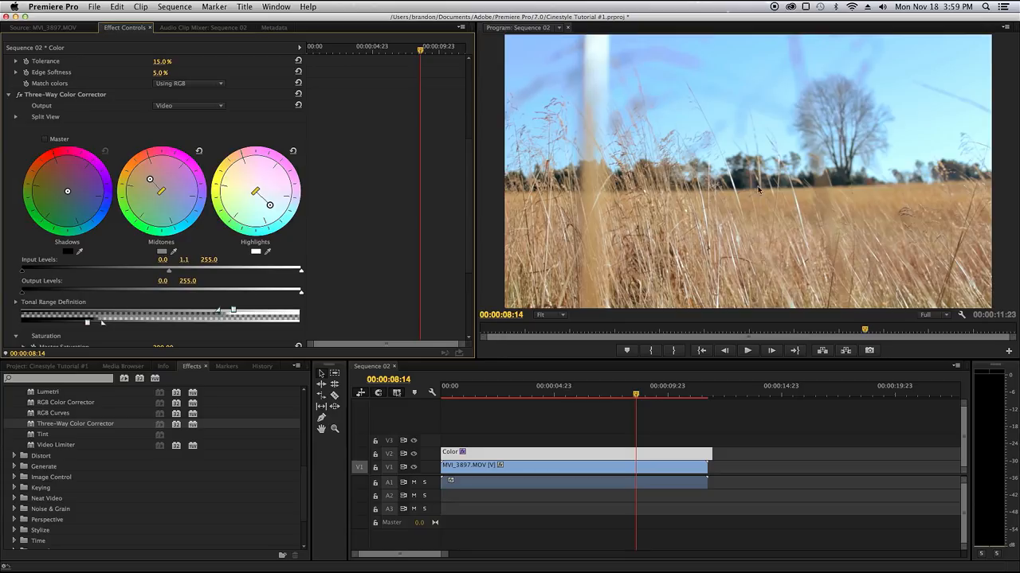
{"action": "mouse_move", "coordinate": [725, 179]}
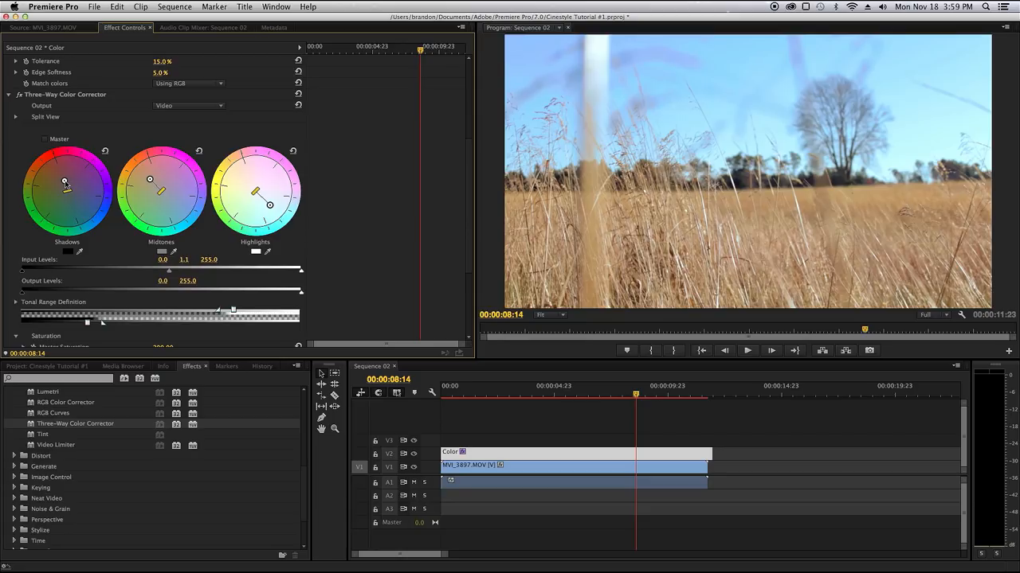
{"action": "left_click_drag", "start_coordinate": [64, 182], "coordinate": [61, 158]}
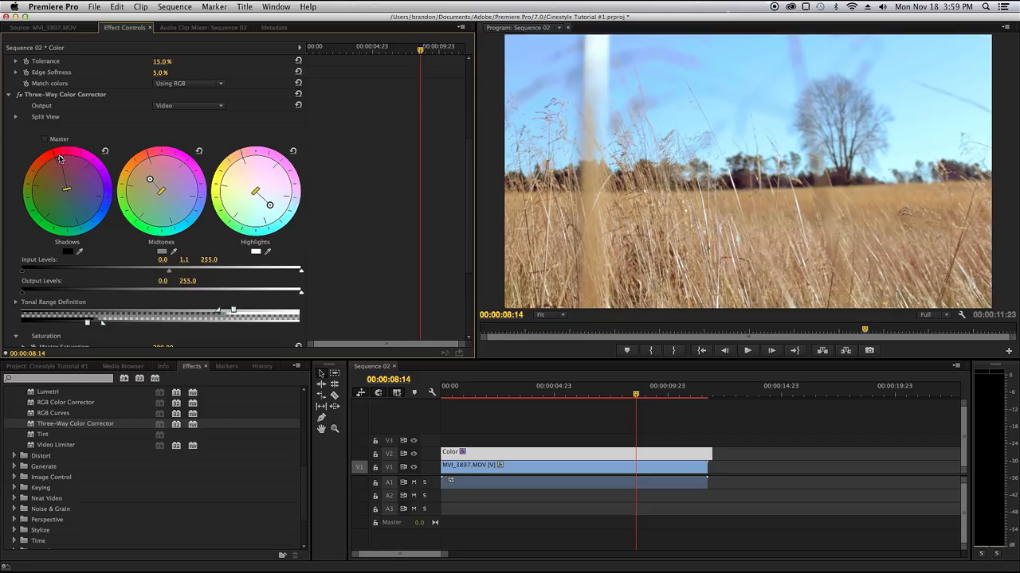
{"action": "left_click_drag", "start_coordinate": [57, 158], "coordinate": [57, 172]}
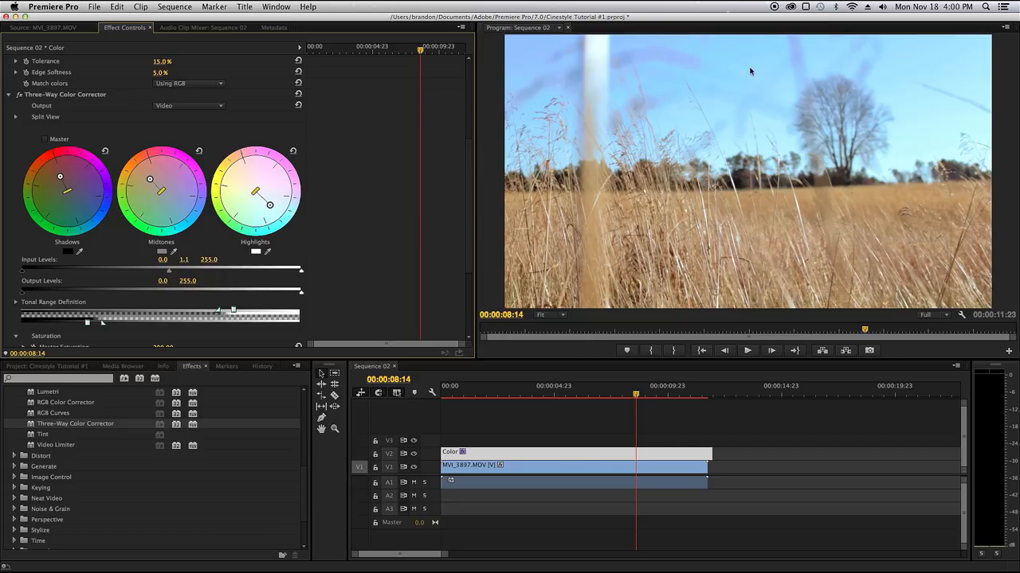
{"action": "mouse_move", "coordinate": [685, 240]}
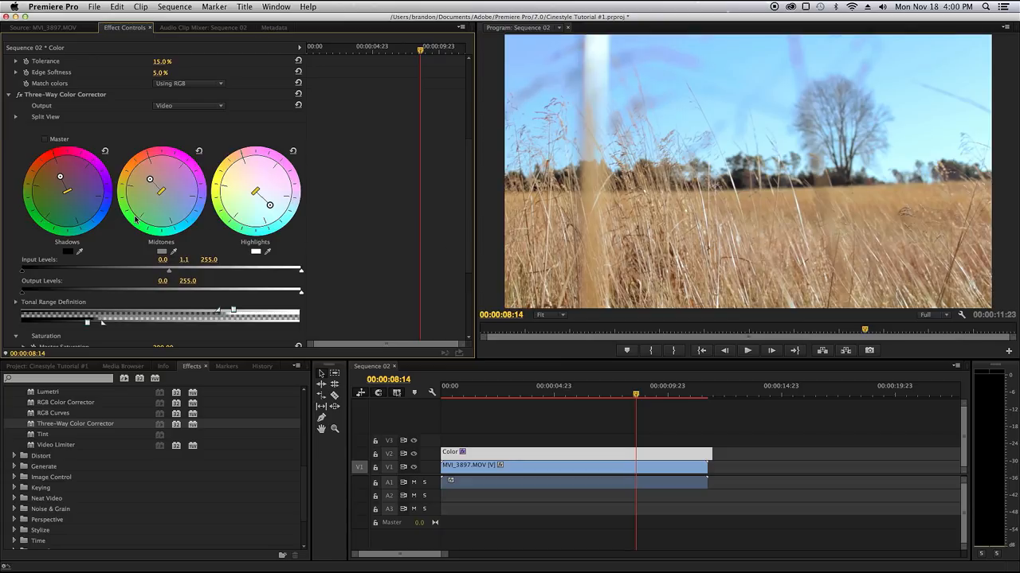
{"action": "mouse_move", "coordinate": [134, 226]}
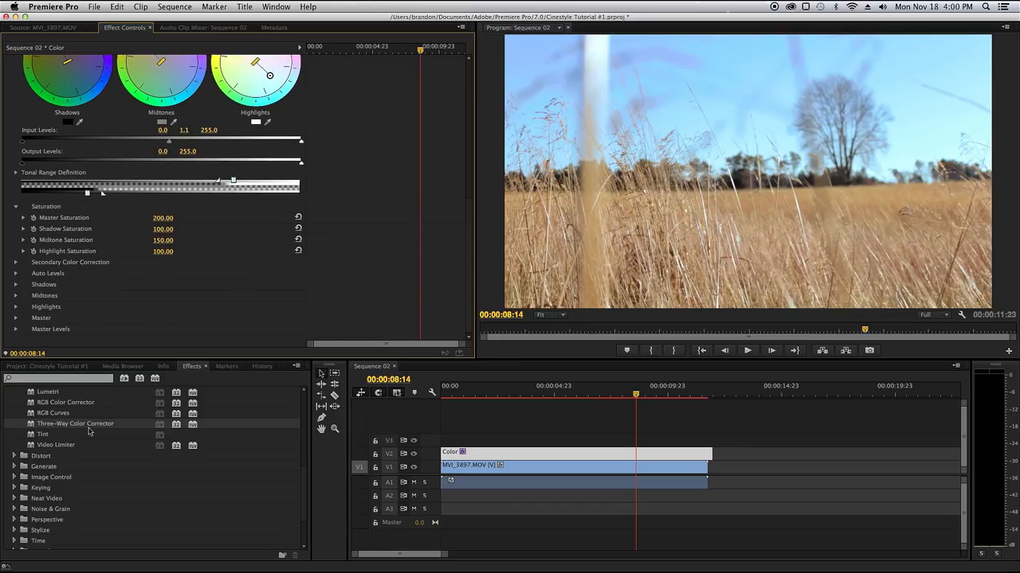
Step: Reshape the Red, Green and Blue graphs of RGB Curves, pulling the blue midpoint down
{"action": "scroll", "scroll_direction": "up", "scroll_amount": 3}
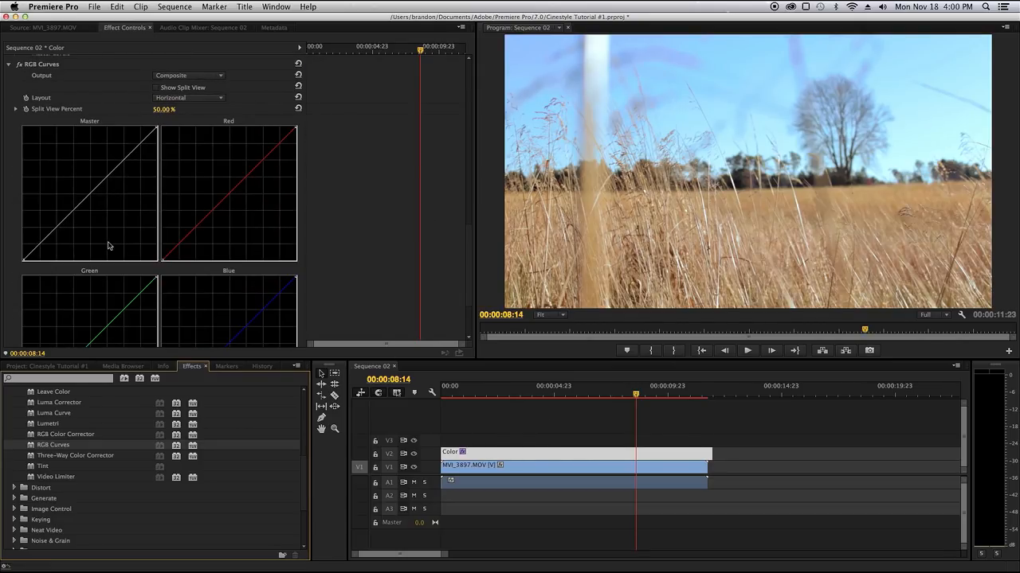
{"action": "mouse_move", "coordinate": [181, 223]}
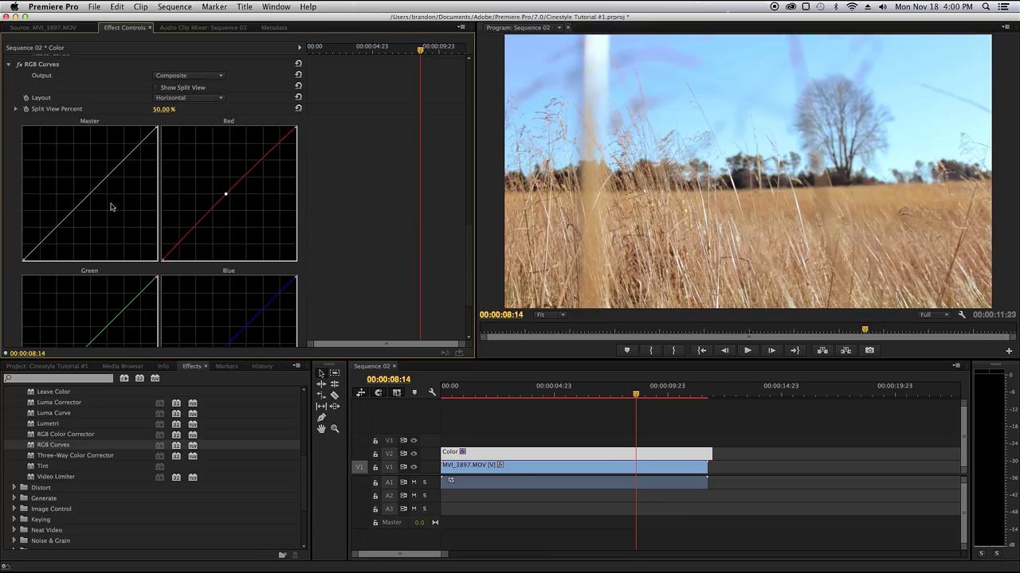
{"action": "scroll", "scroll_direction": "down", "scroll_amount": 3}
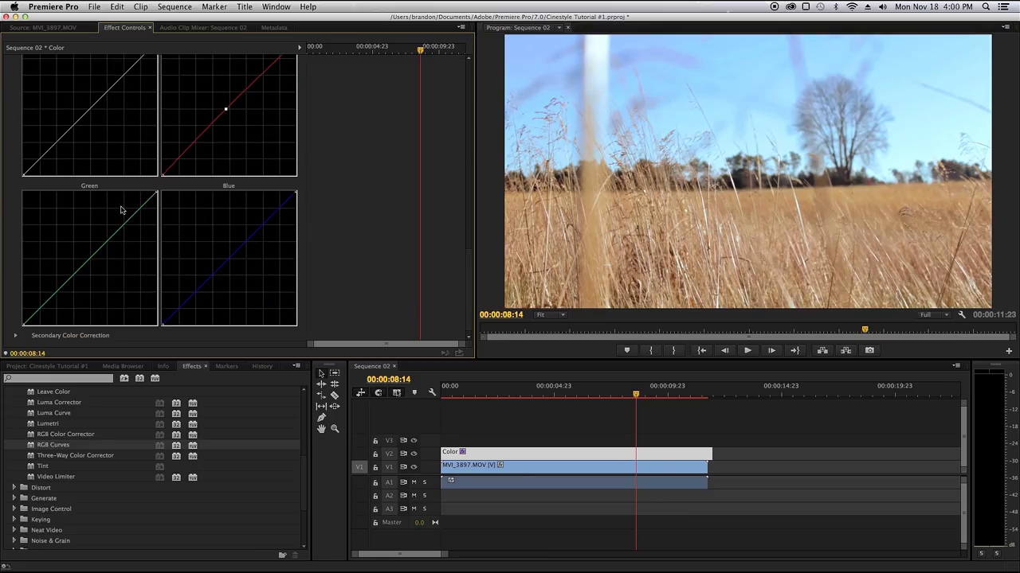
{"action": "mouse_move", "coordinate": [107, 268]}
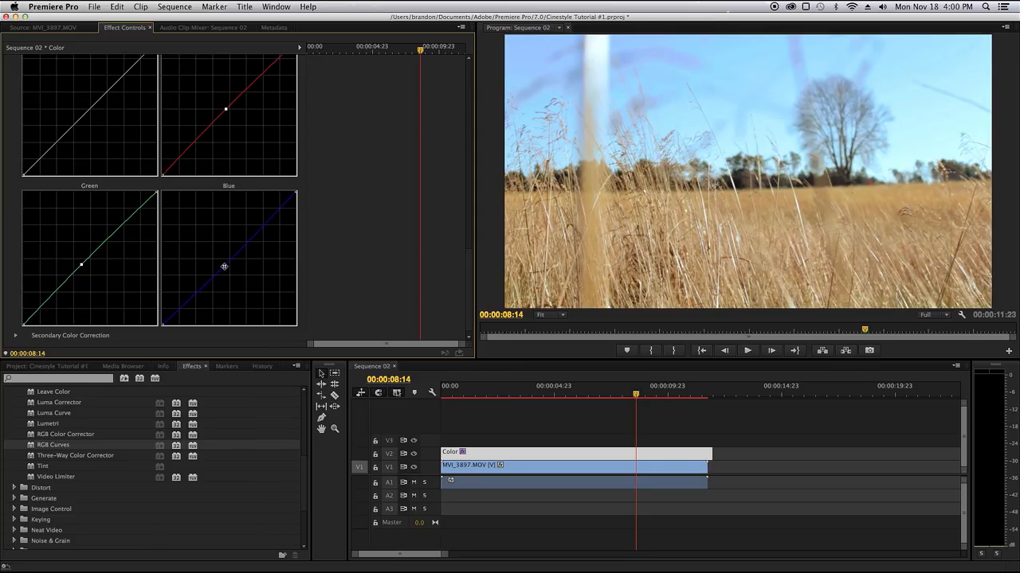
{"action": "left_click_drag", "start_coordinate": [224, 266], "coordinate": [237, 266]}
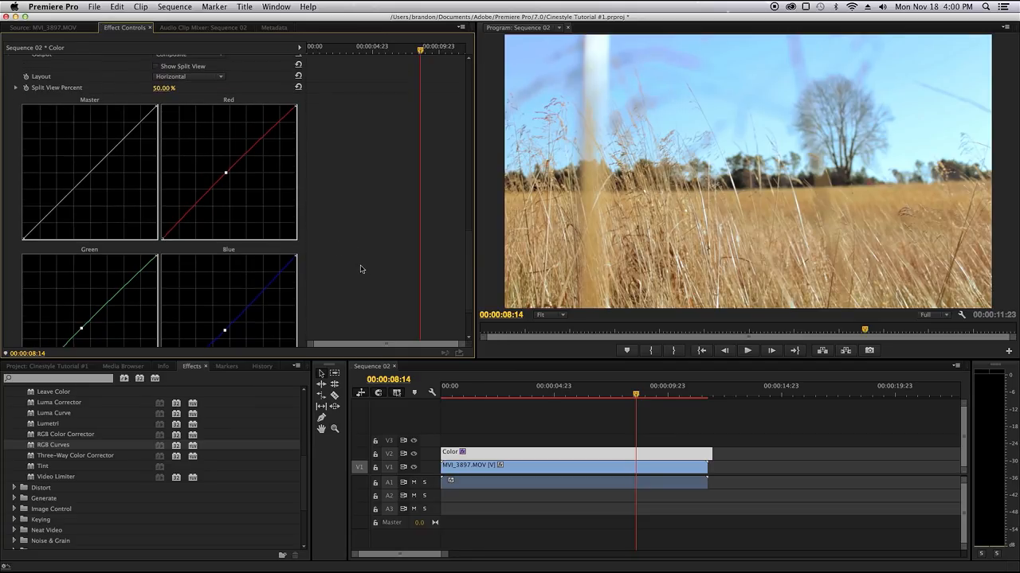
{"action": "left_click", "coordinate": [15, 86]}
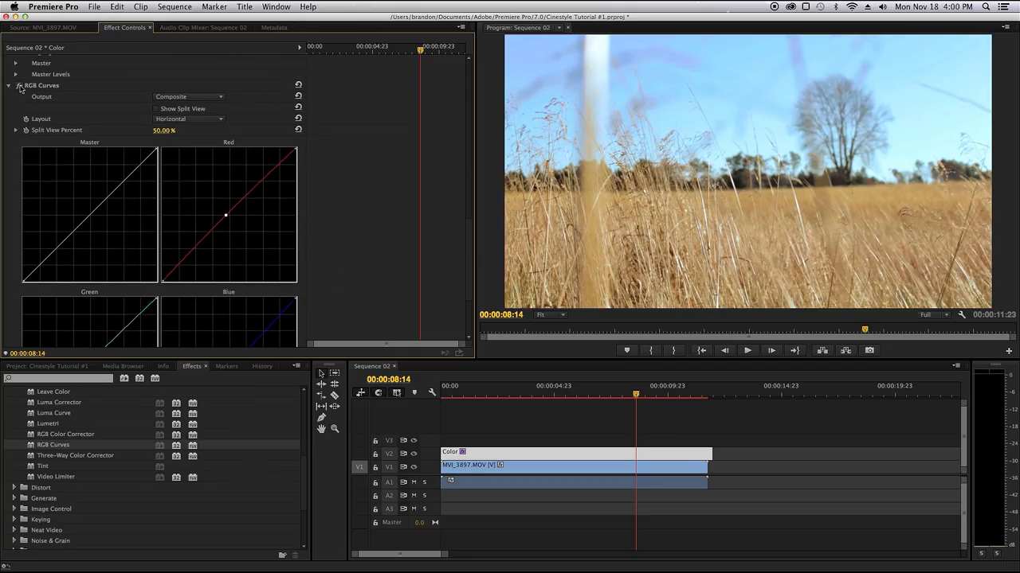
{"action": "mouse_move", "coordinate": [812, 232]}
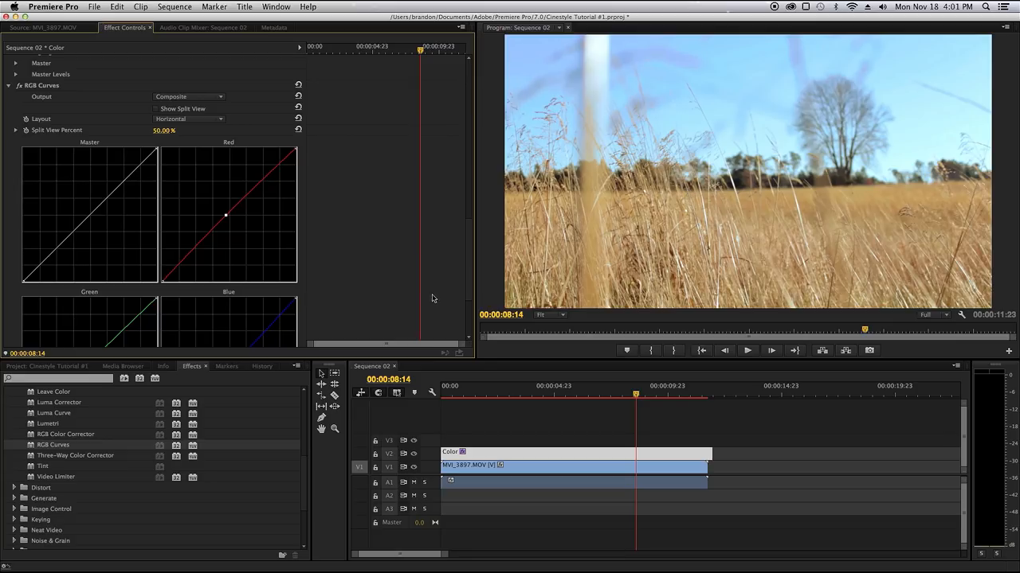
Step: Add a highlight point to the red curve and shadow and highlight points to the master curve
{"action": "left_click_drag", "start_coordinate": [226, 213], "coordinate": [226, 213]}
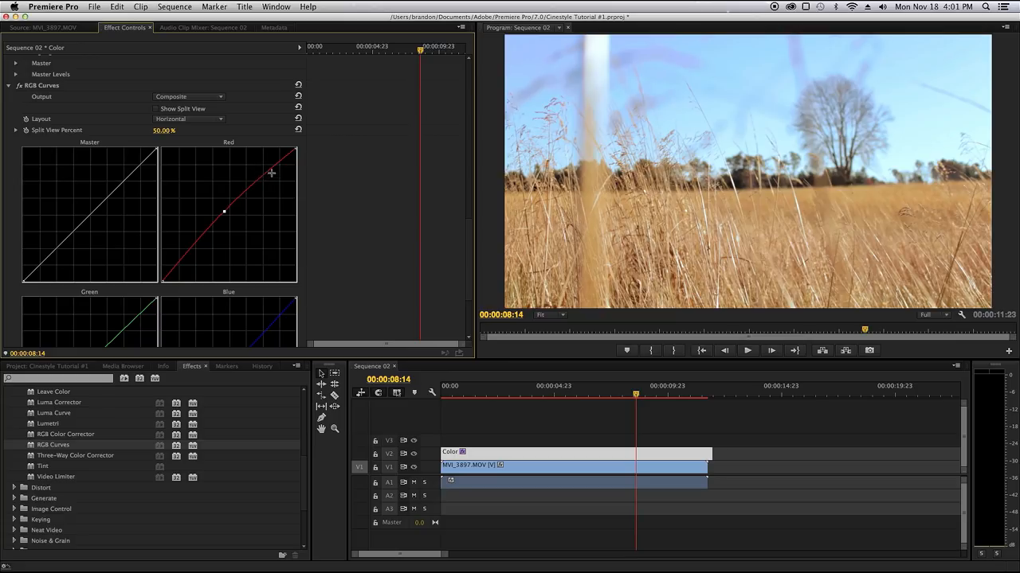
{"action": "left_click_drag", "start_coordinate": [271, 172], "coordinate": [256, 184]}
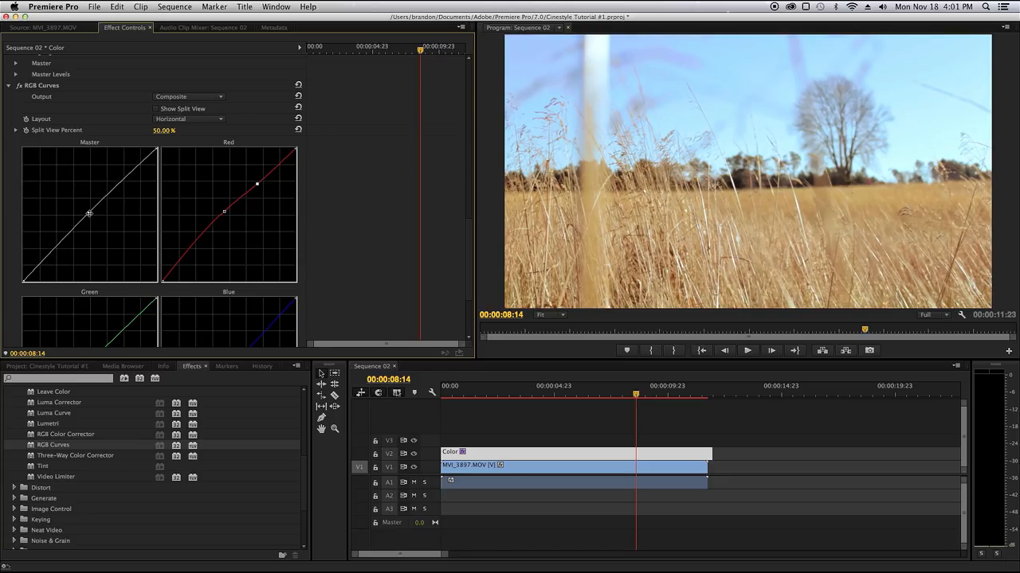
{"action": "left_click_drag", "start_coordinate": [90, 214], "coordinate": [131, 177]}
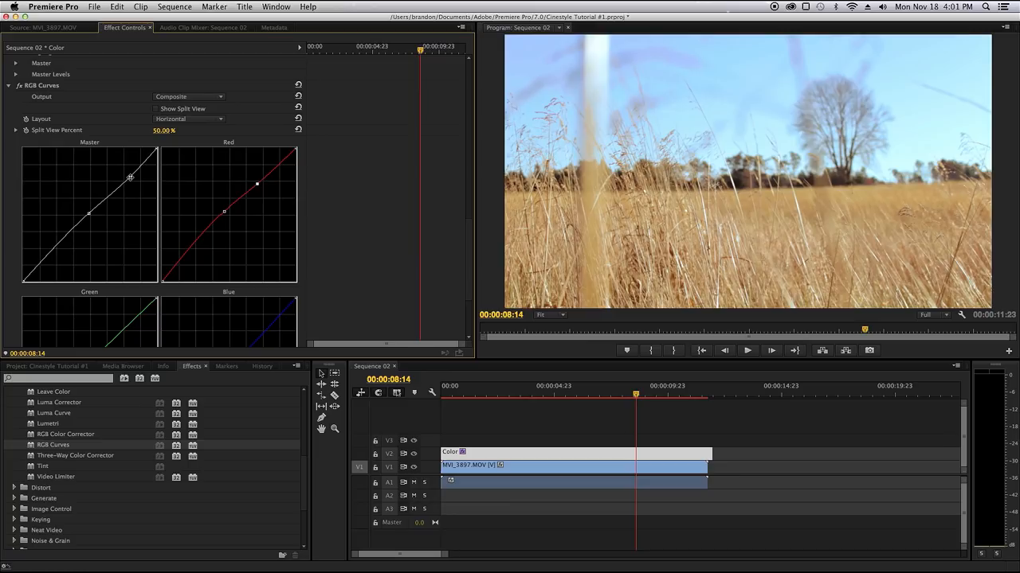
{"action": "left_click_drag", "start_coordinate": [131, 177], "coordinate": [132, 182]}
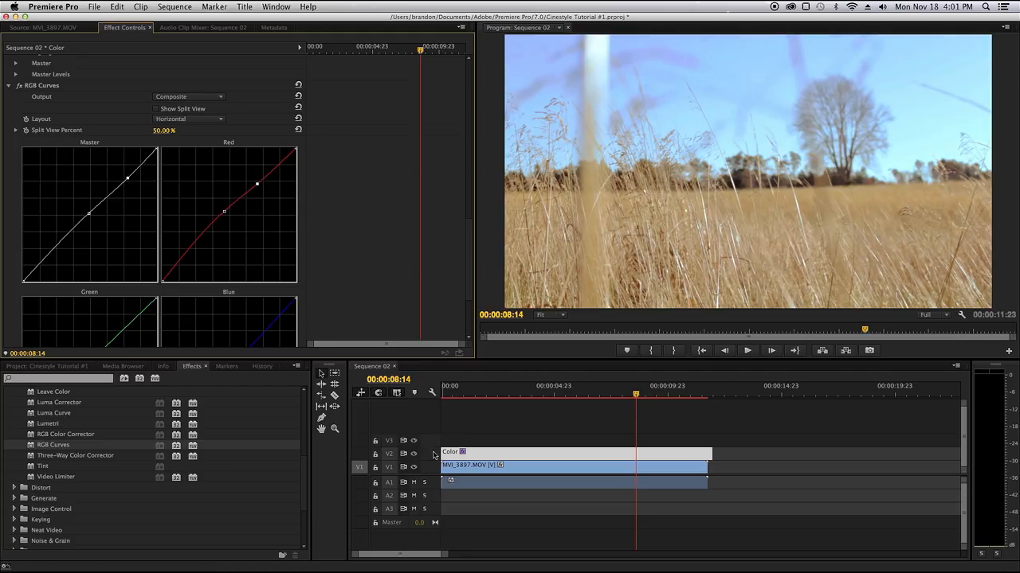
{"action": "mouse_move", "coordinate": [407, 455]}
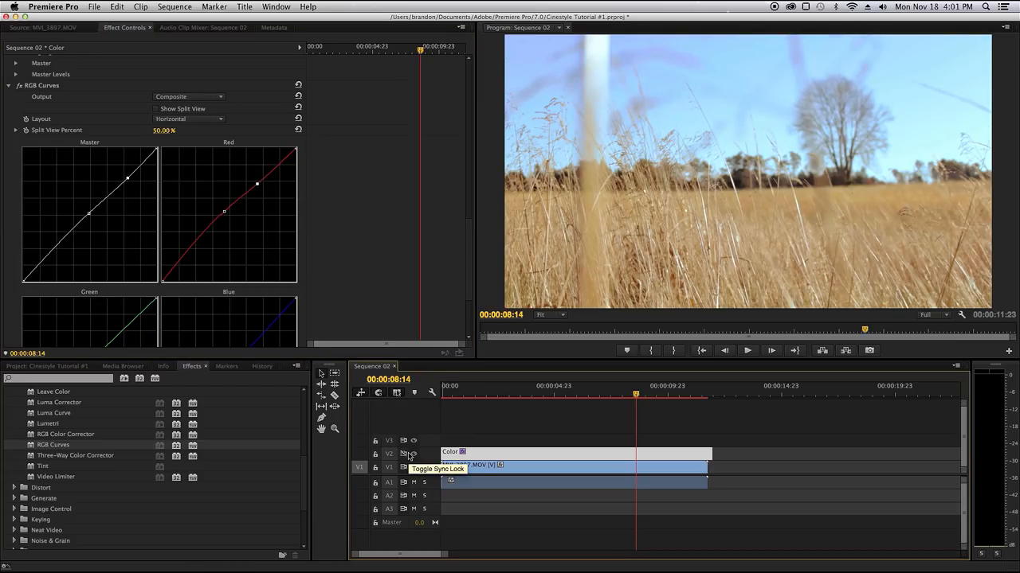
{"action": "mouse_move", "coordinate": [415, 456]}
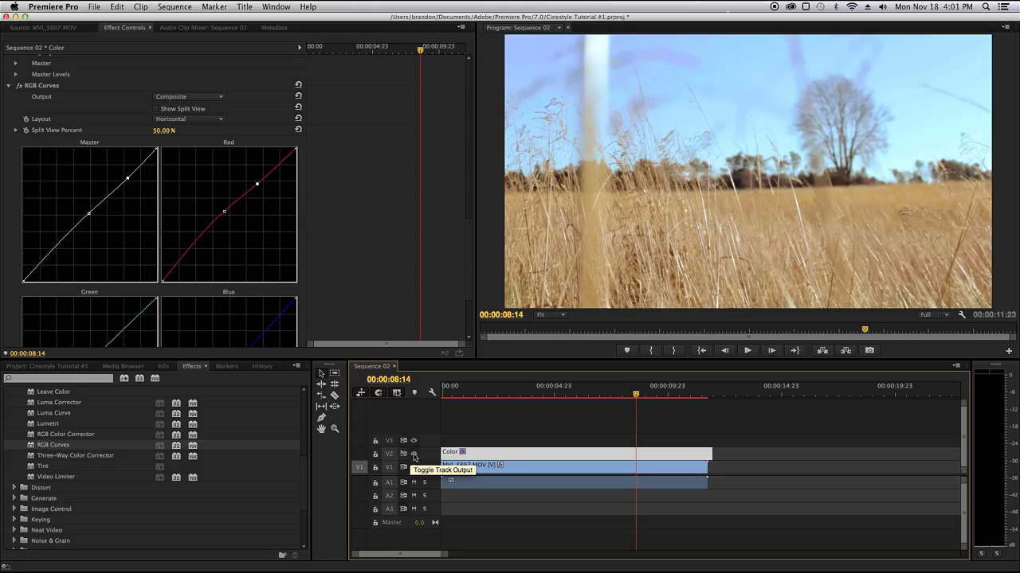
{"action": "mouse_move", "coordinate": [398, 306]}
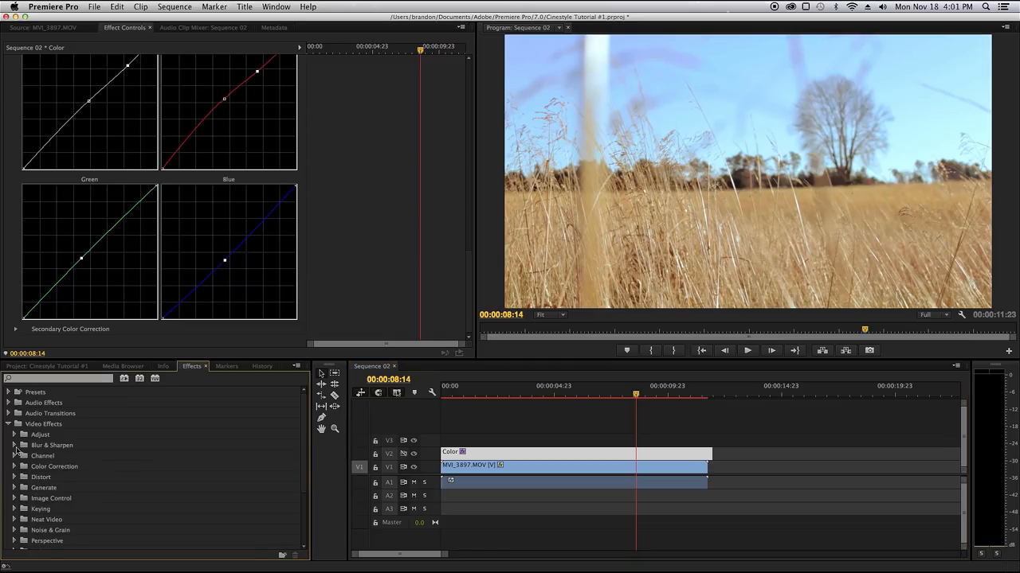
Step: Apply Unsharp Mask from Blur & Sharpen to the Color layer with amount 90, radius 1.0
{"action": "left_click", "coordinate": [16, 446]}
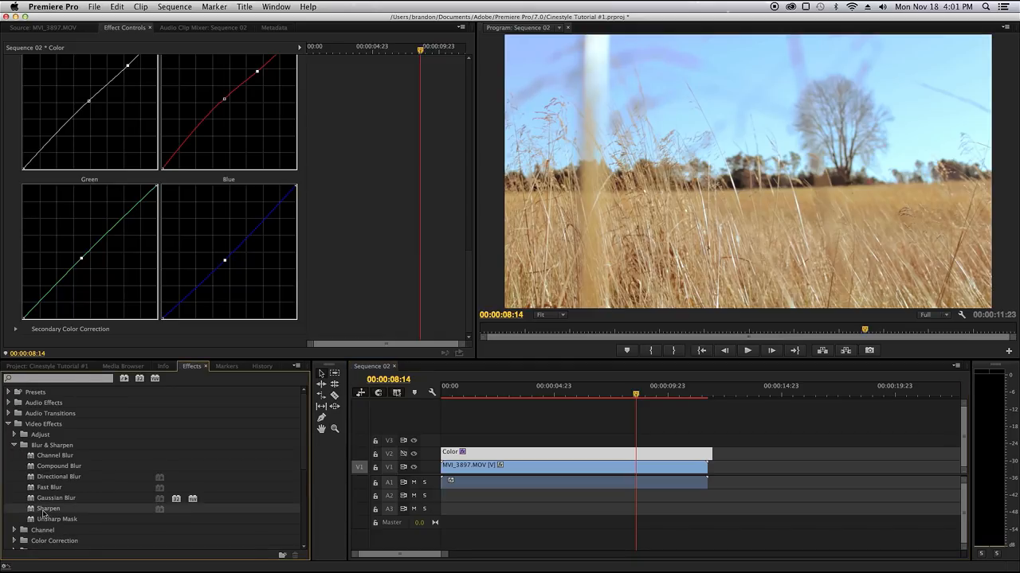
{"action": "mouse_move", "coordinate": [70, 497]}
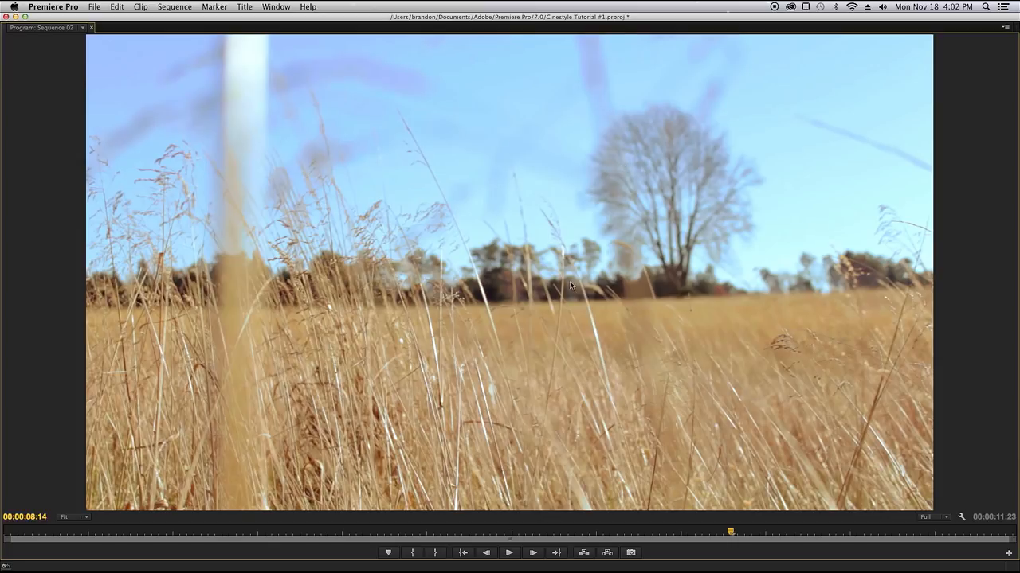
{"action": "mouse_move", "coordinate": [494, 380]}
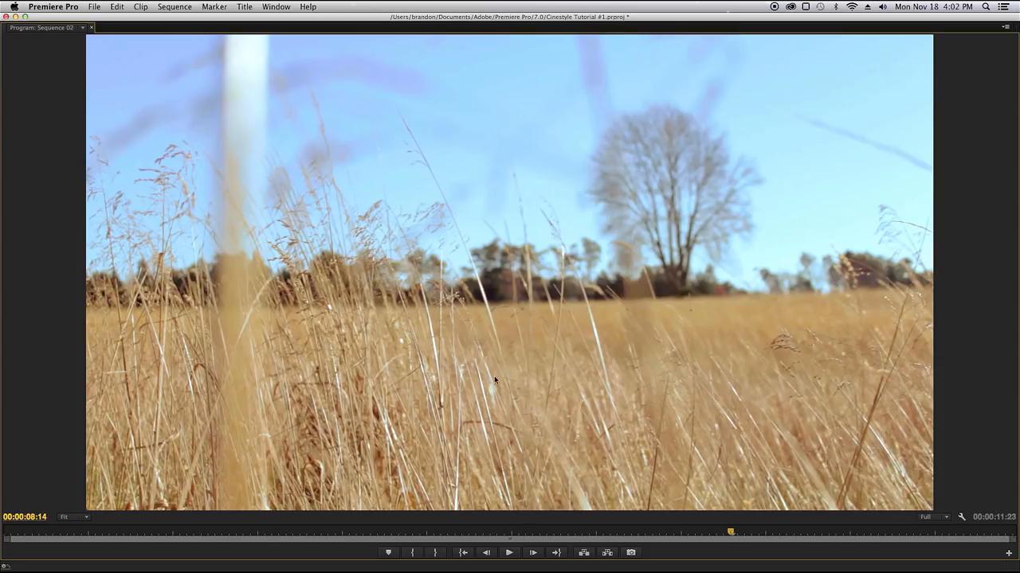
{"action": "mouse_move", "coordinate": [636, 312]}
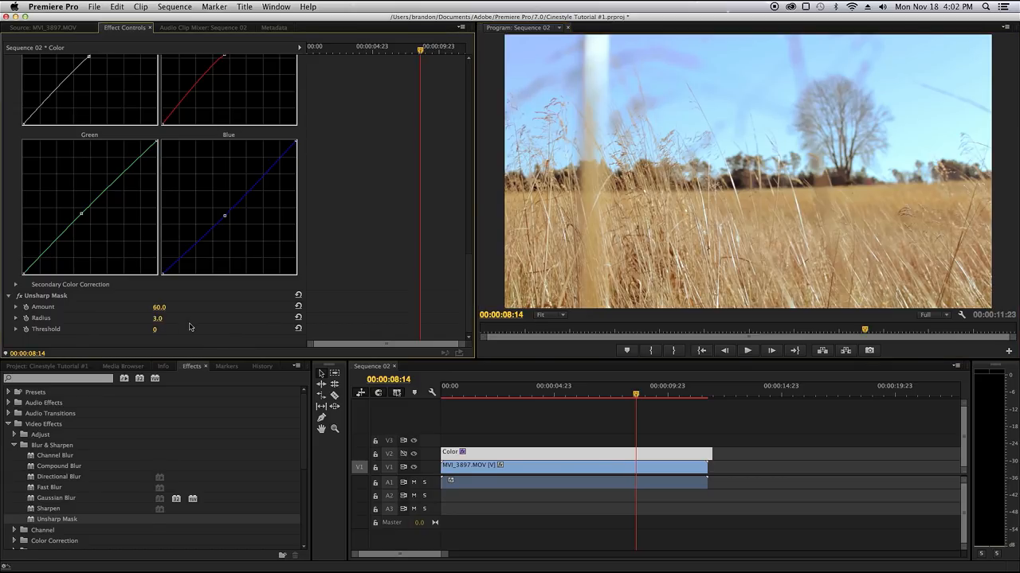
{"action": "left_click", "coordinate": [166, 329]}
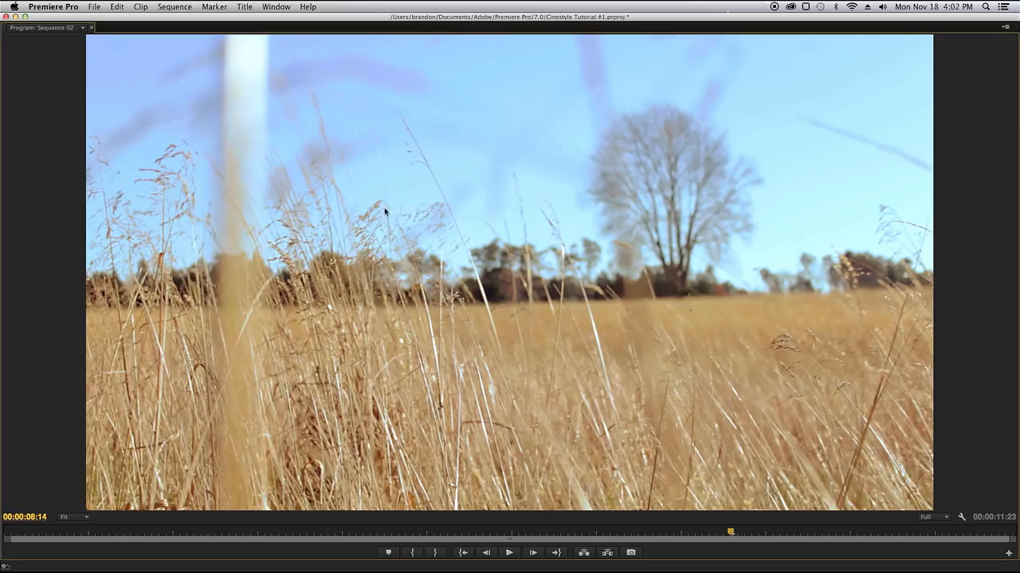
{"action": "mouse_move", "coordinate": [516, 390]}
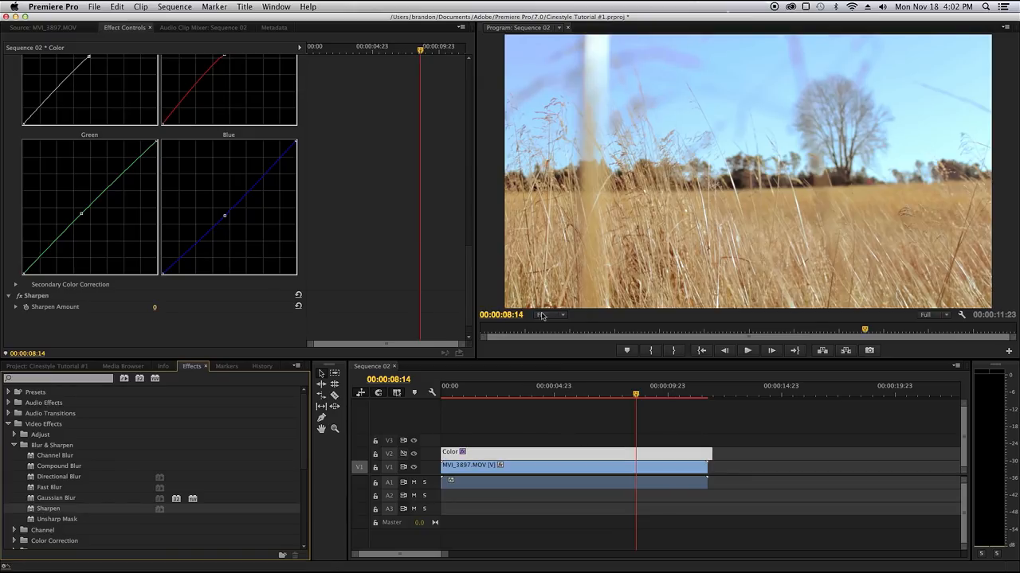
Step: Replace the Unsharp Mask with a Sharpen effect set to amount 10
{"action": "left_click", "coordinate": [166, 307]}
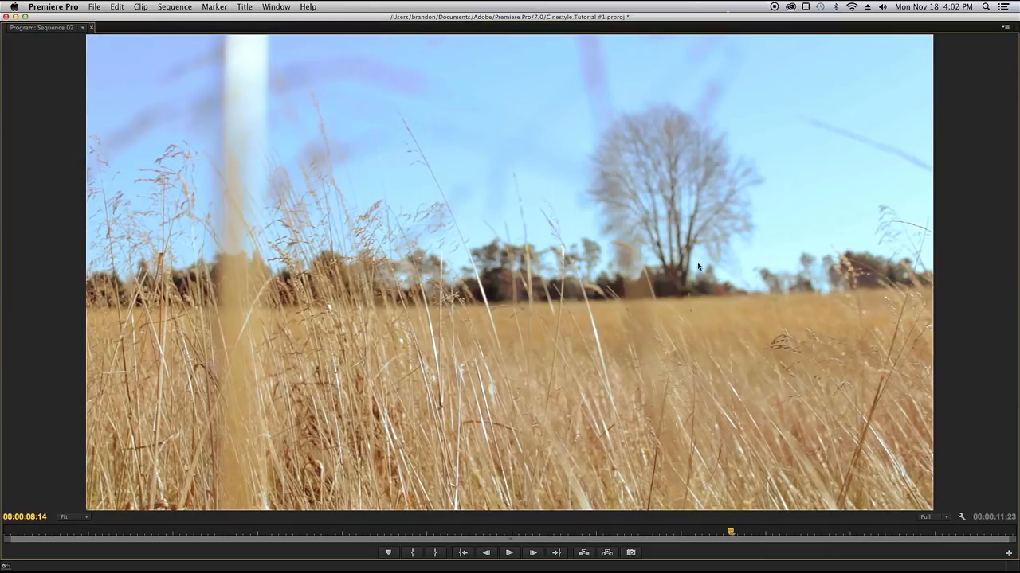
{"action": "mouse_move", "coordinate": [569, 301]}
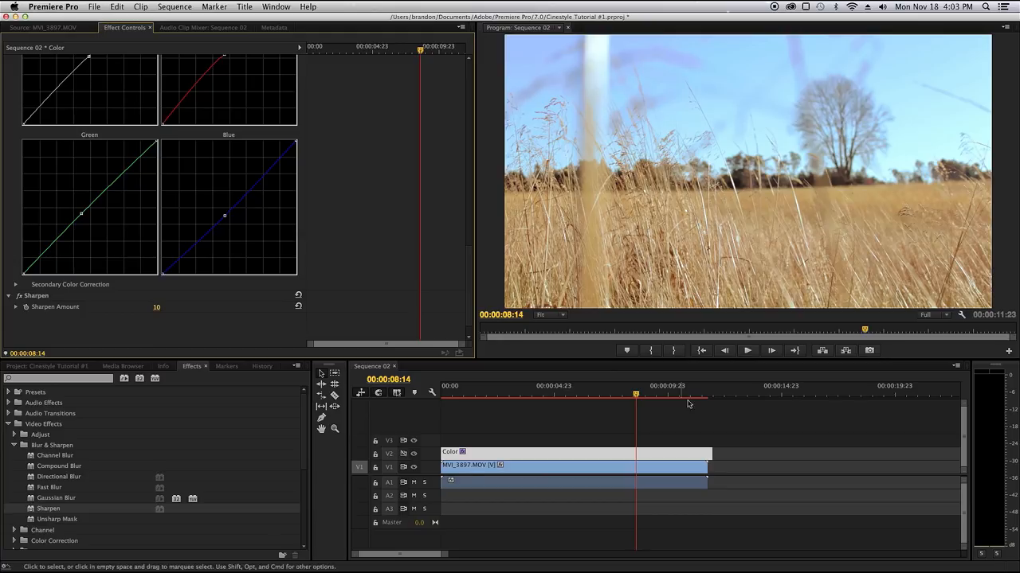
{"action": "mouse_move", "coordinate": [741, 245]}
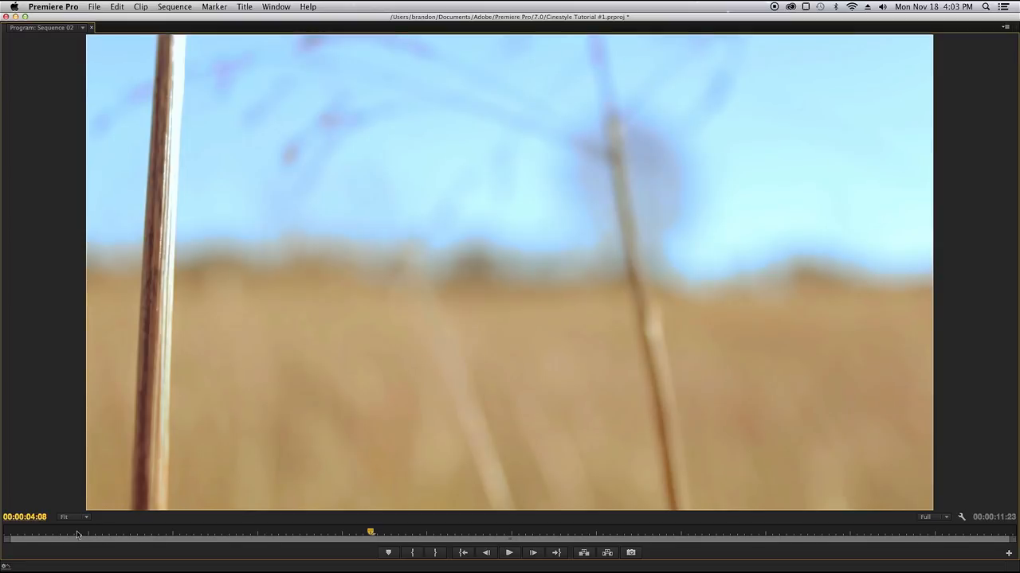
{"action": "mouse_move", "coordinate": [164, 235]}
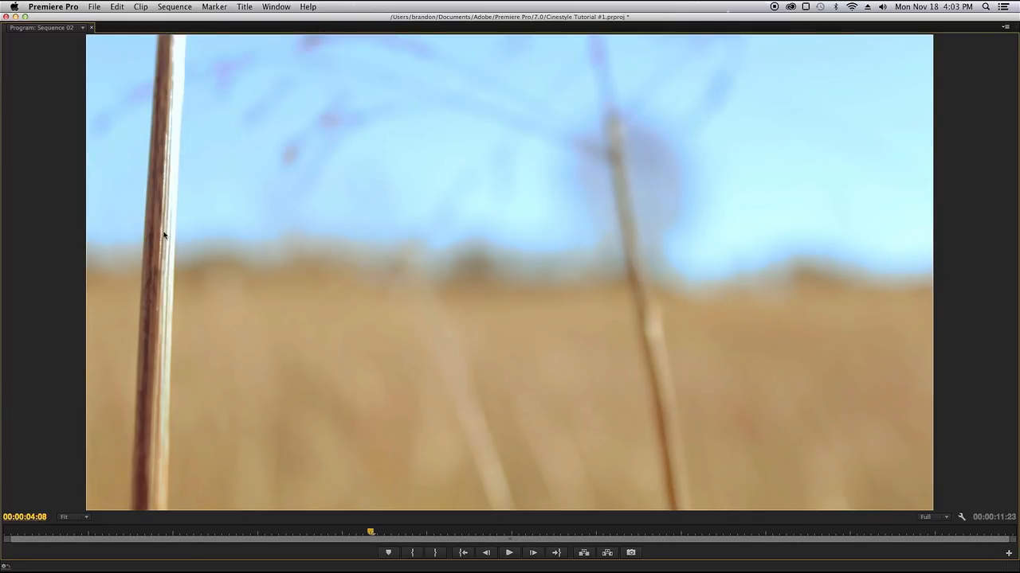
{"action": "mouse_move", "coordinate": [169, 269]}
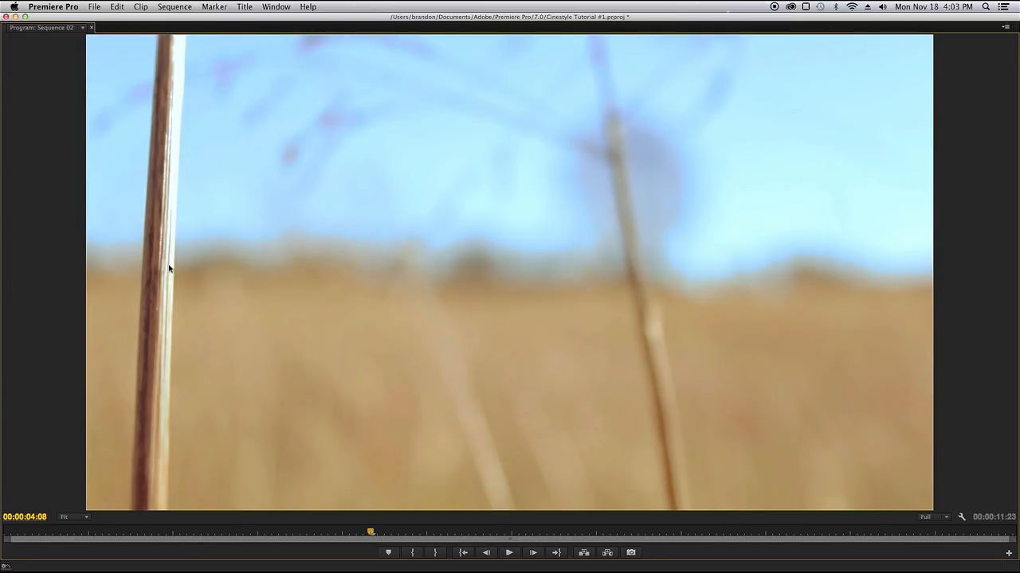
{"action": "mouse_move", "coordinate": [157, 312]}
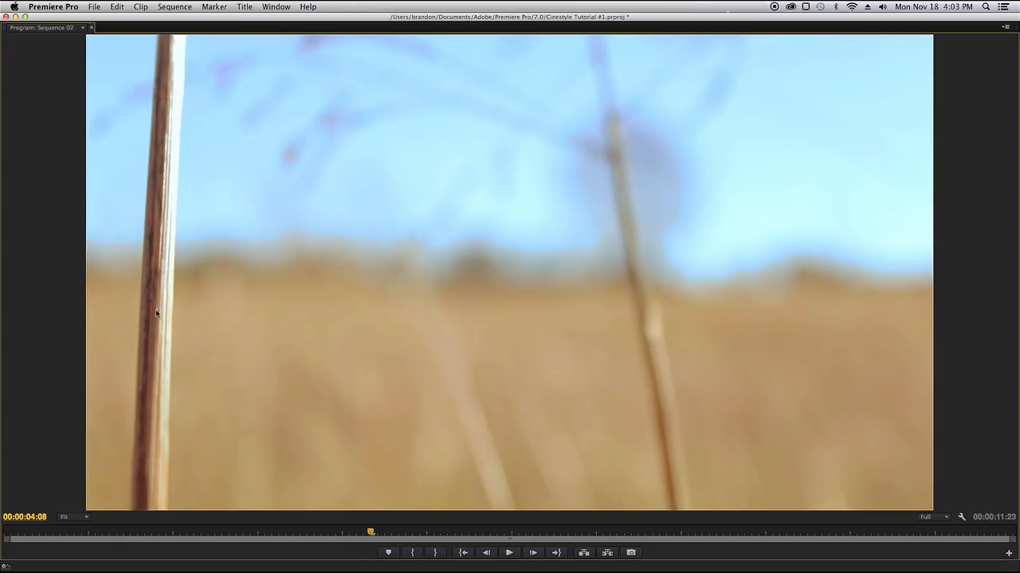
{"action": "mouse_move", "coordinate": [180, 245]}
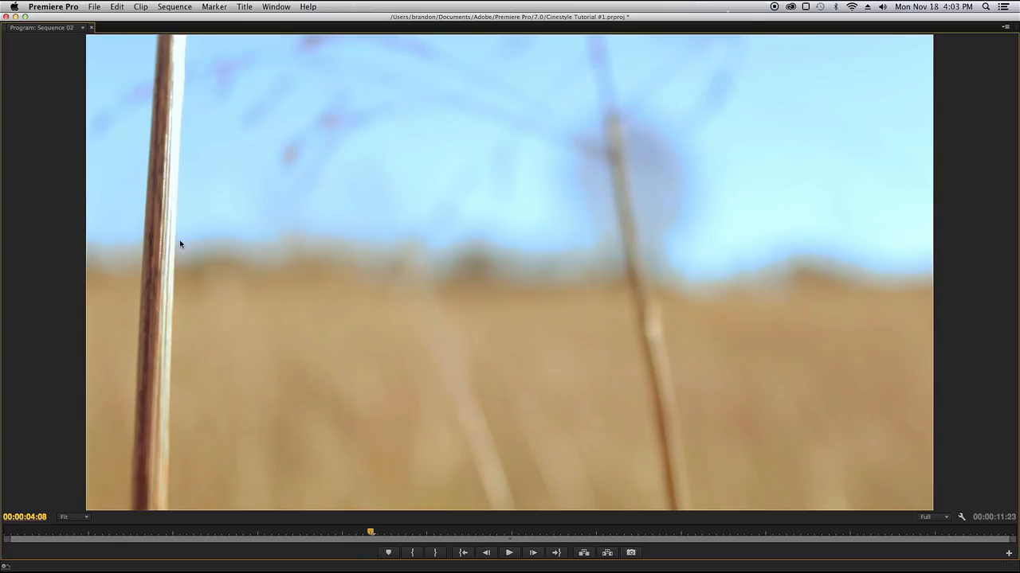
{"action": "mouse_move", "coordinate": [148, 242]}
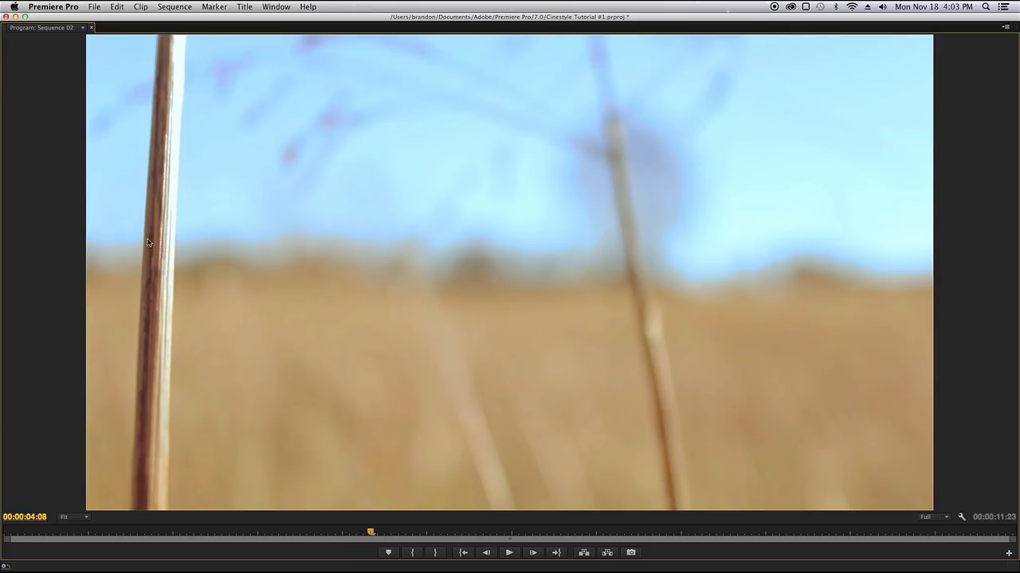